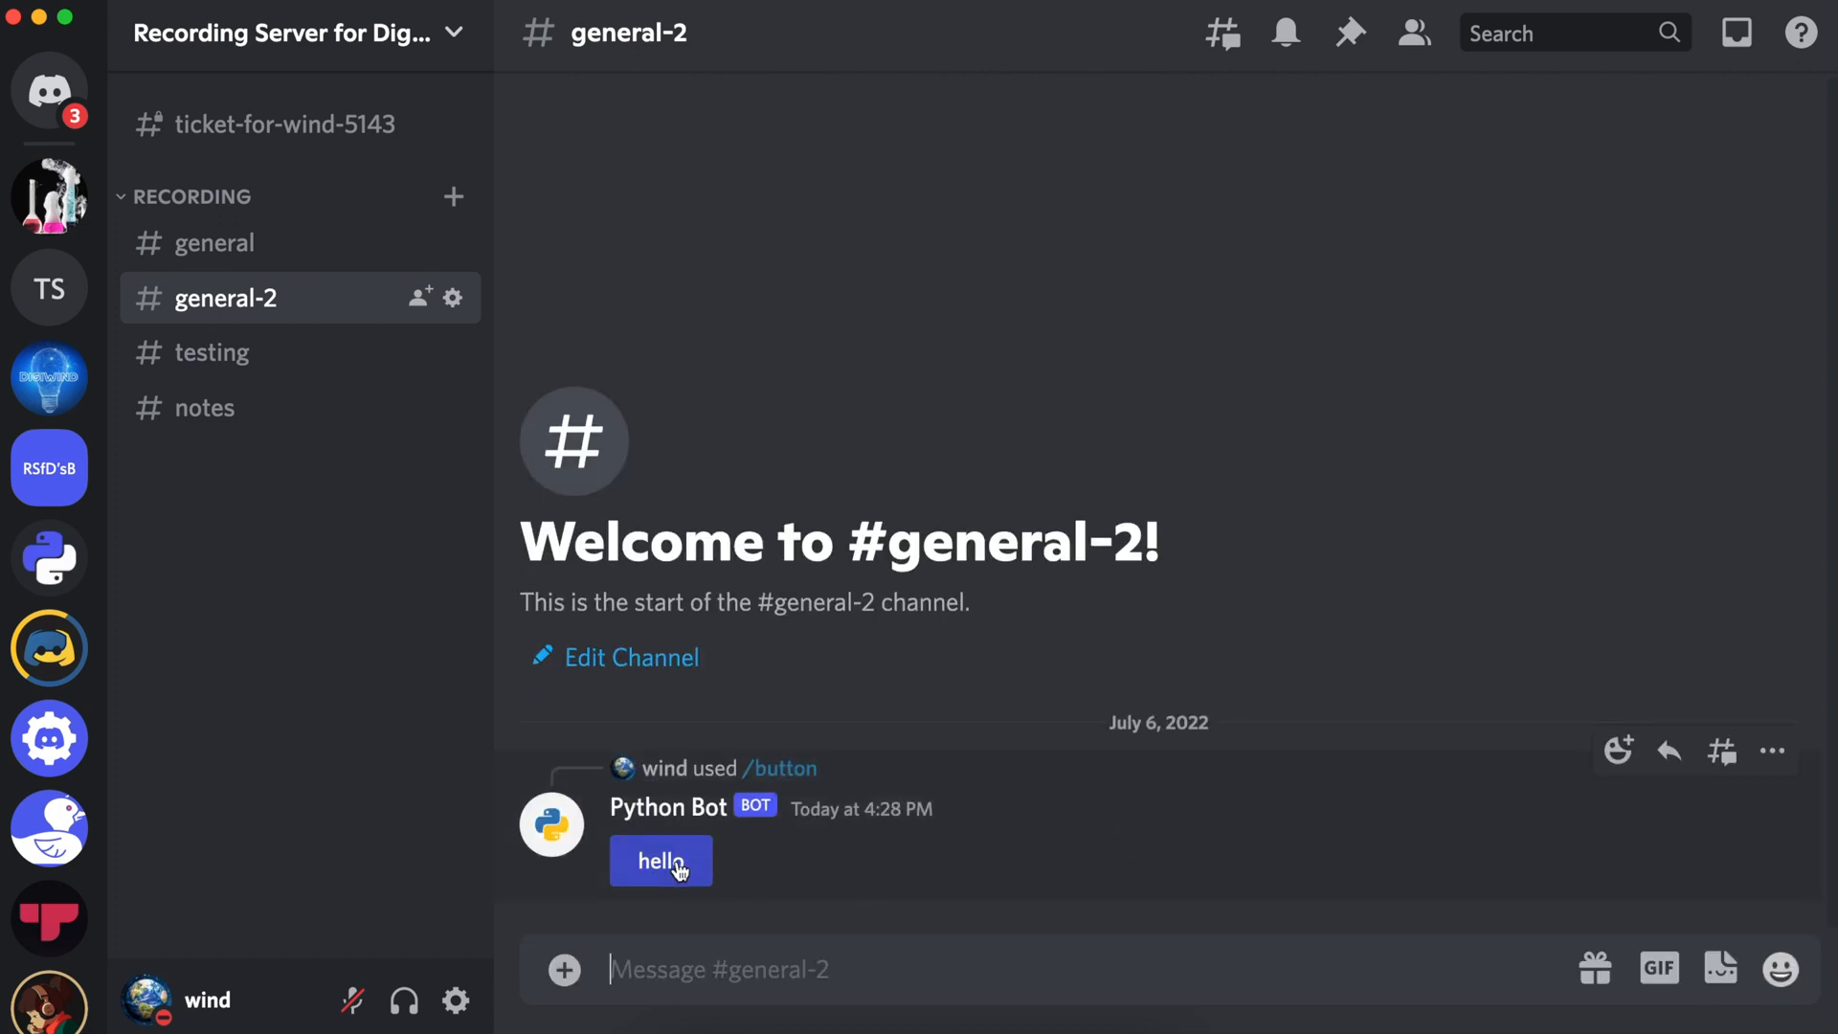
Press the bot's 'hello' button in general-2 to get the private 'hi' reply.
left_click(660, 861)
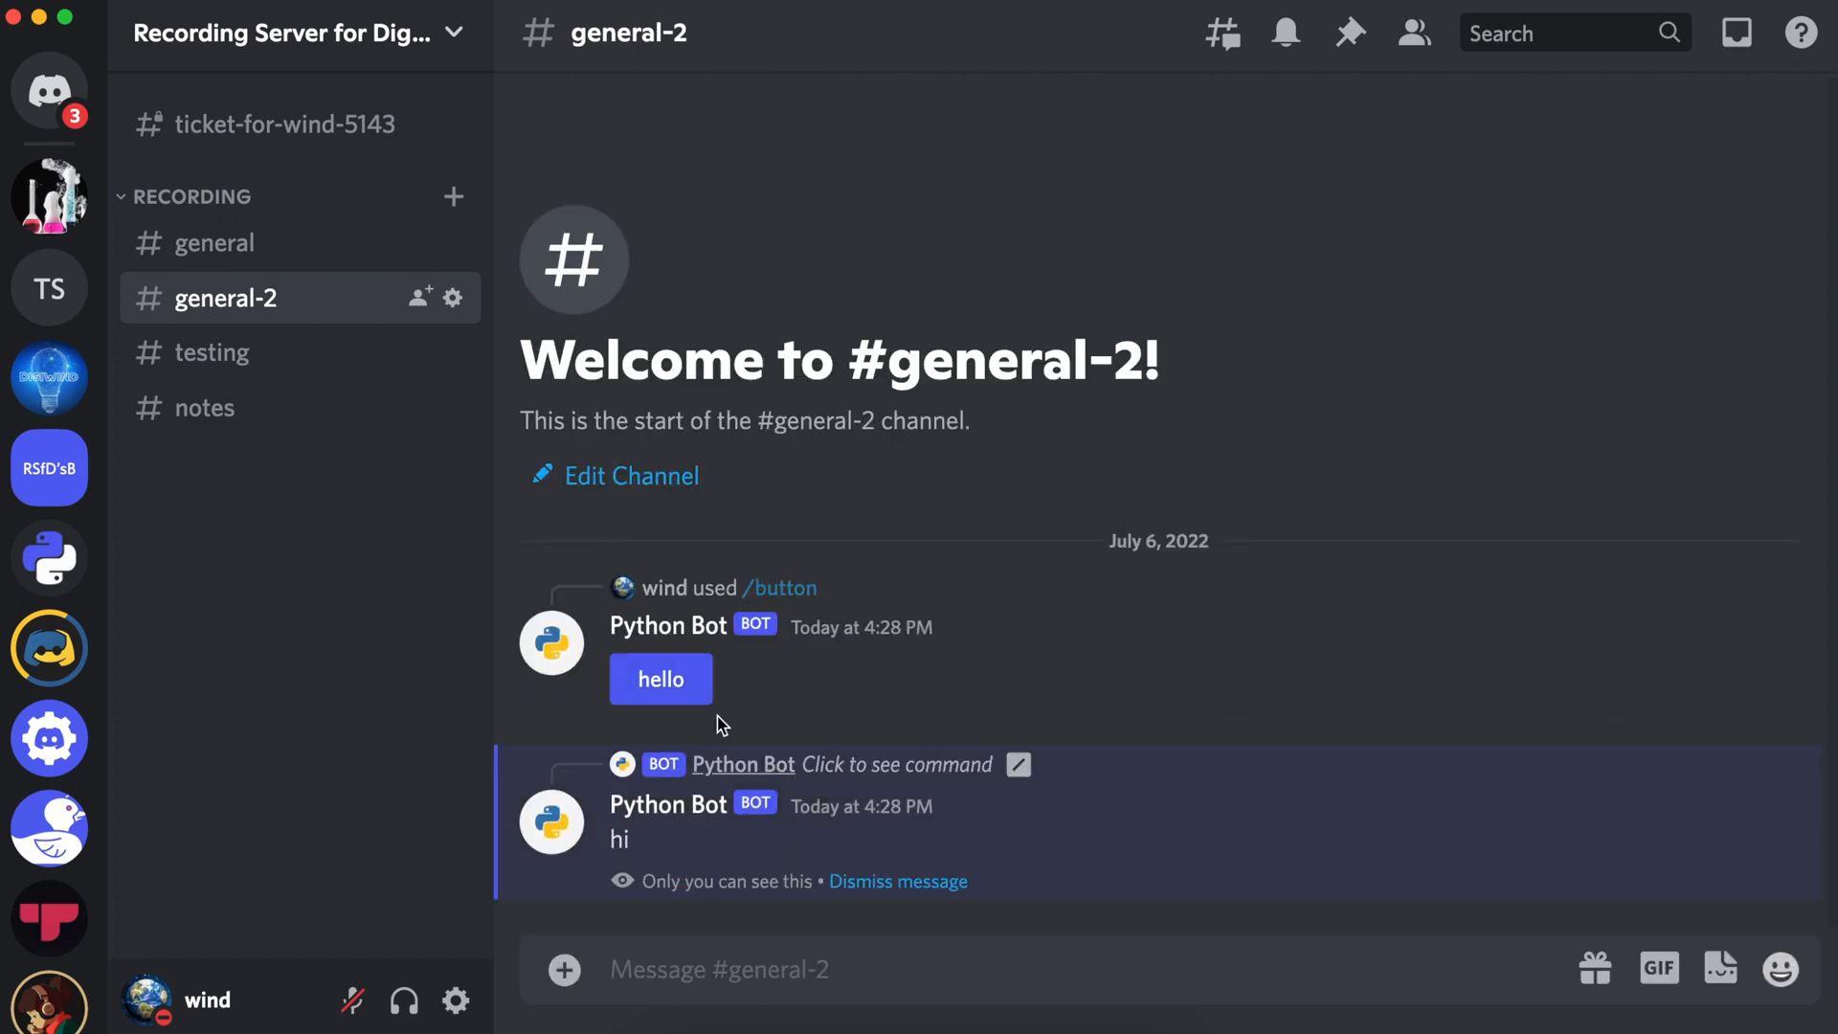
left_click(659, 679)
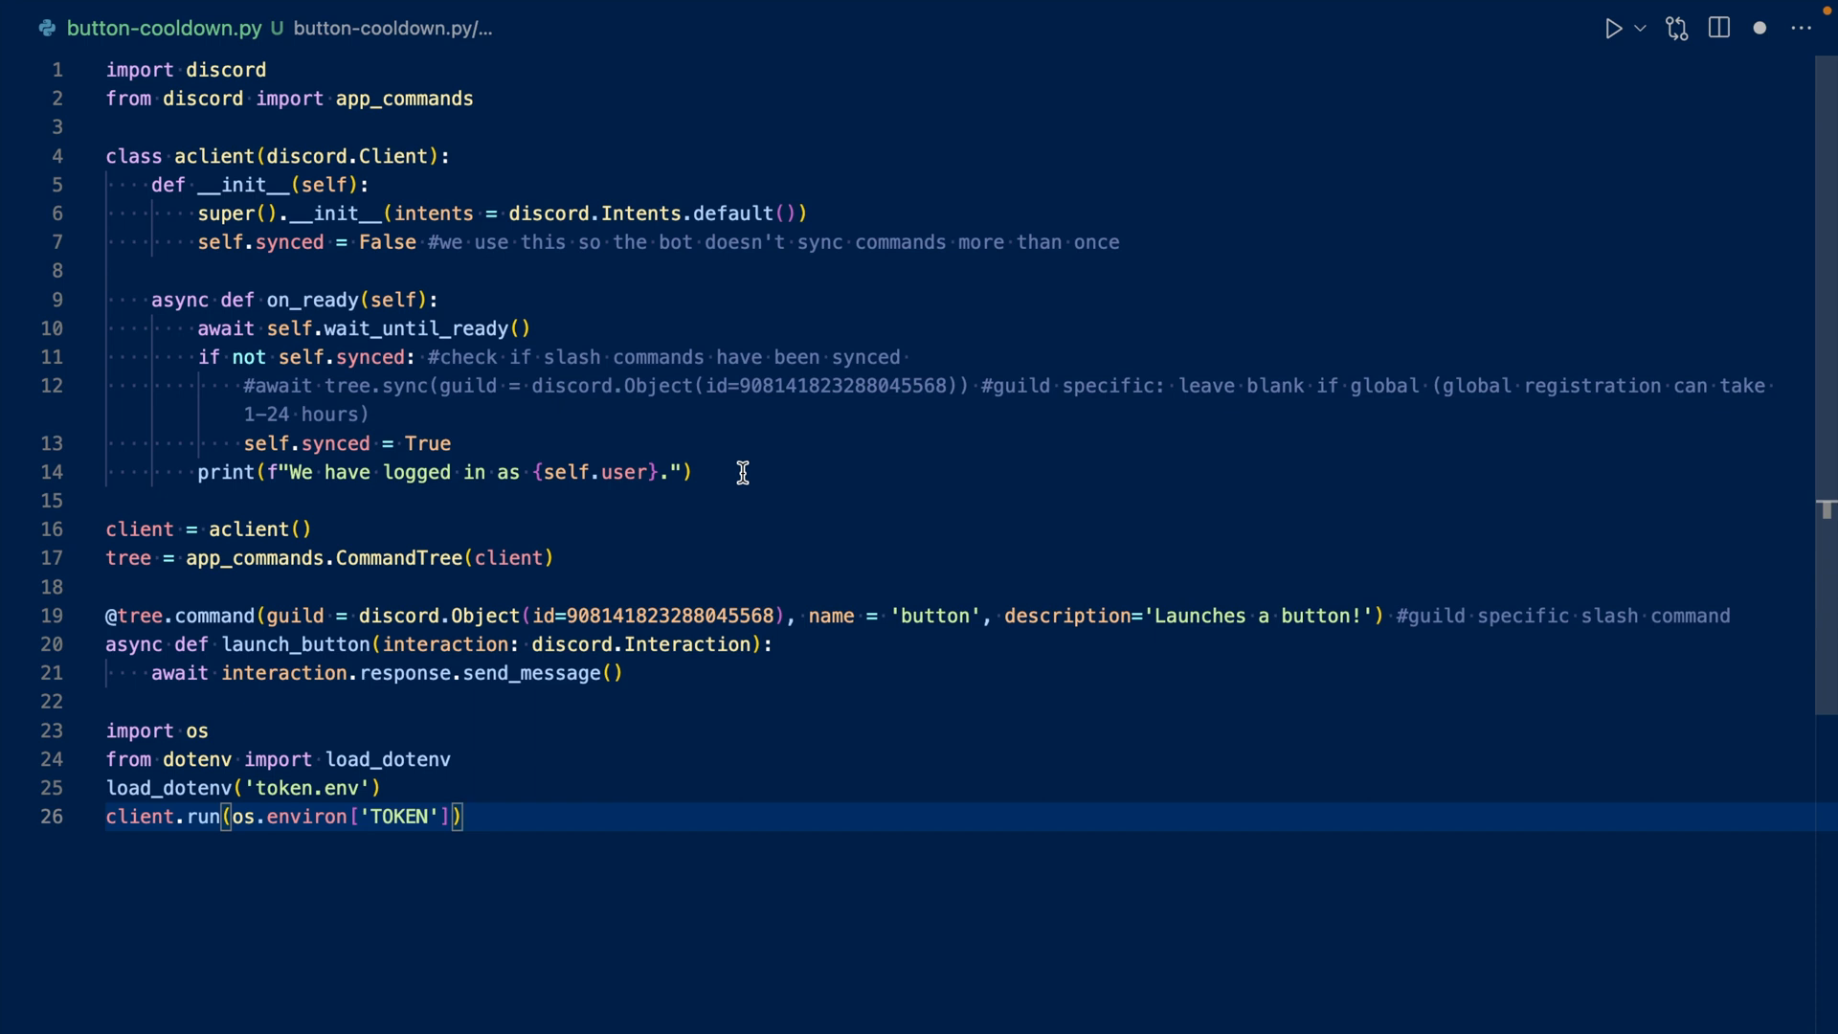
mouse_move(1441, 428)
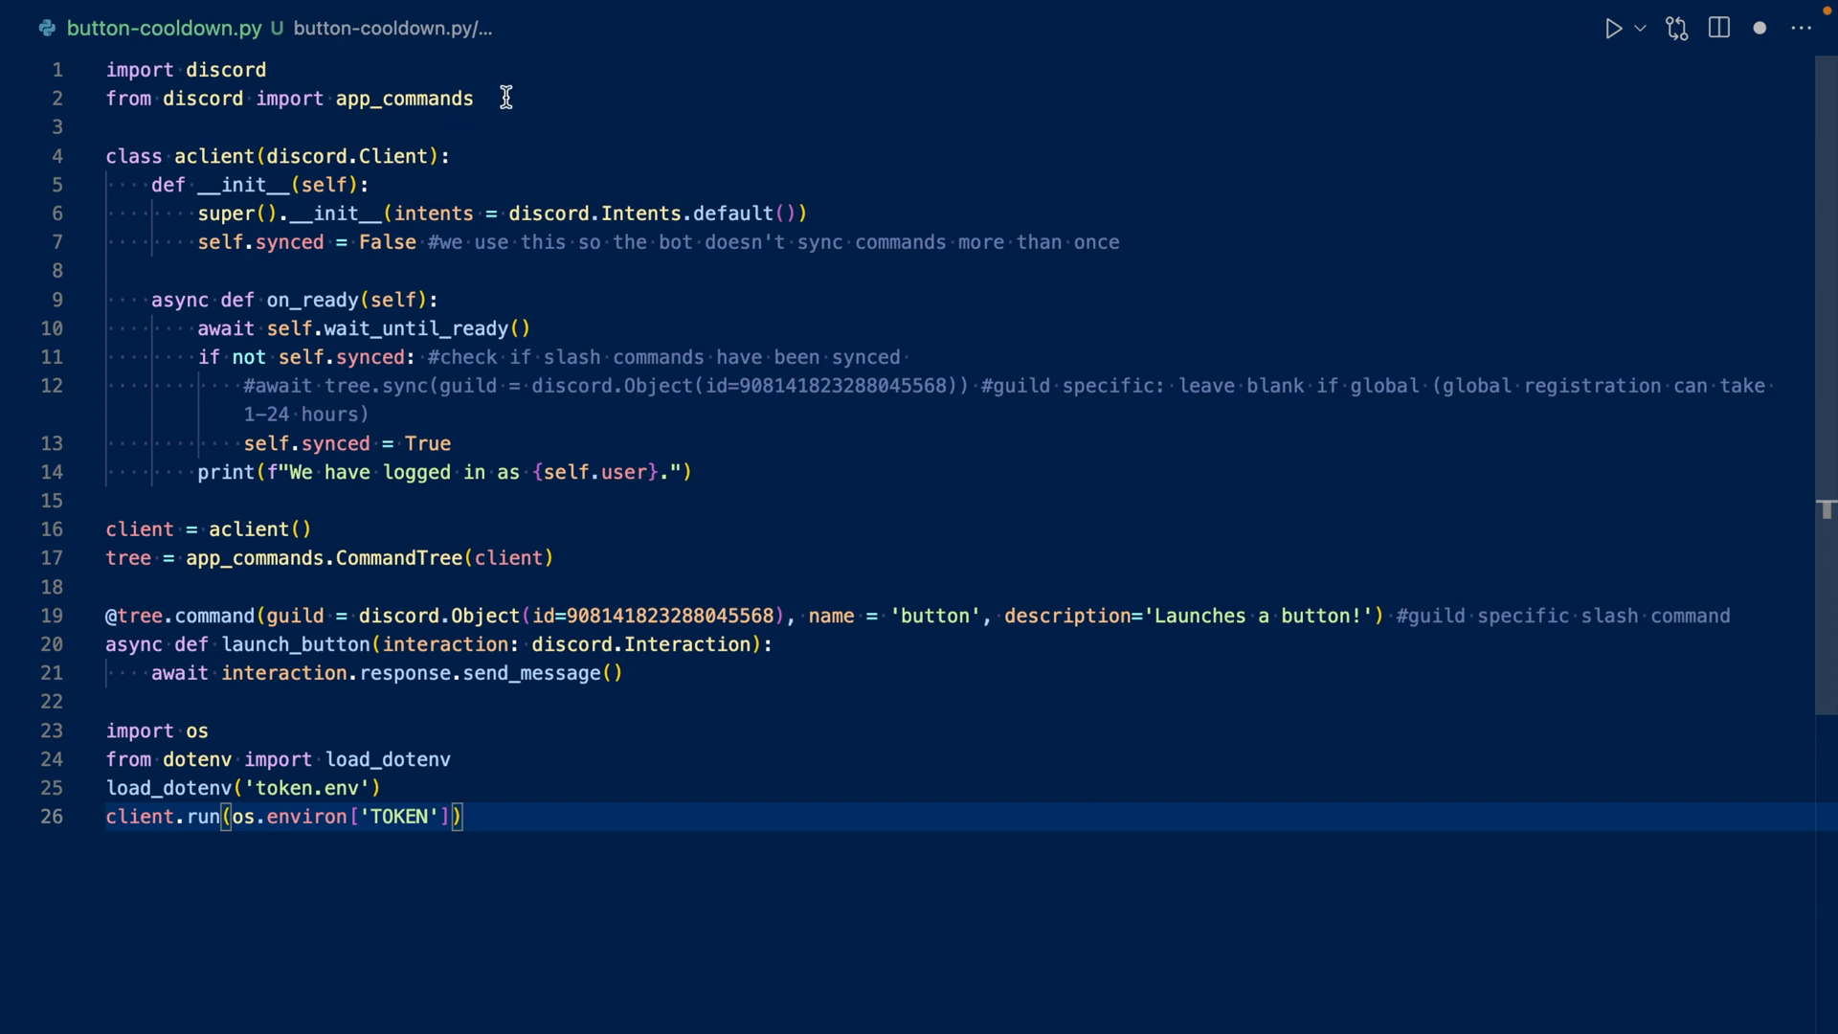
Add 'from discord.ext import commands' on line 3 of button-cooldown.py.
type("from discord.ext import commands")
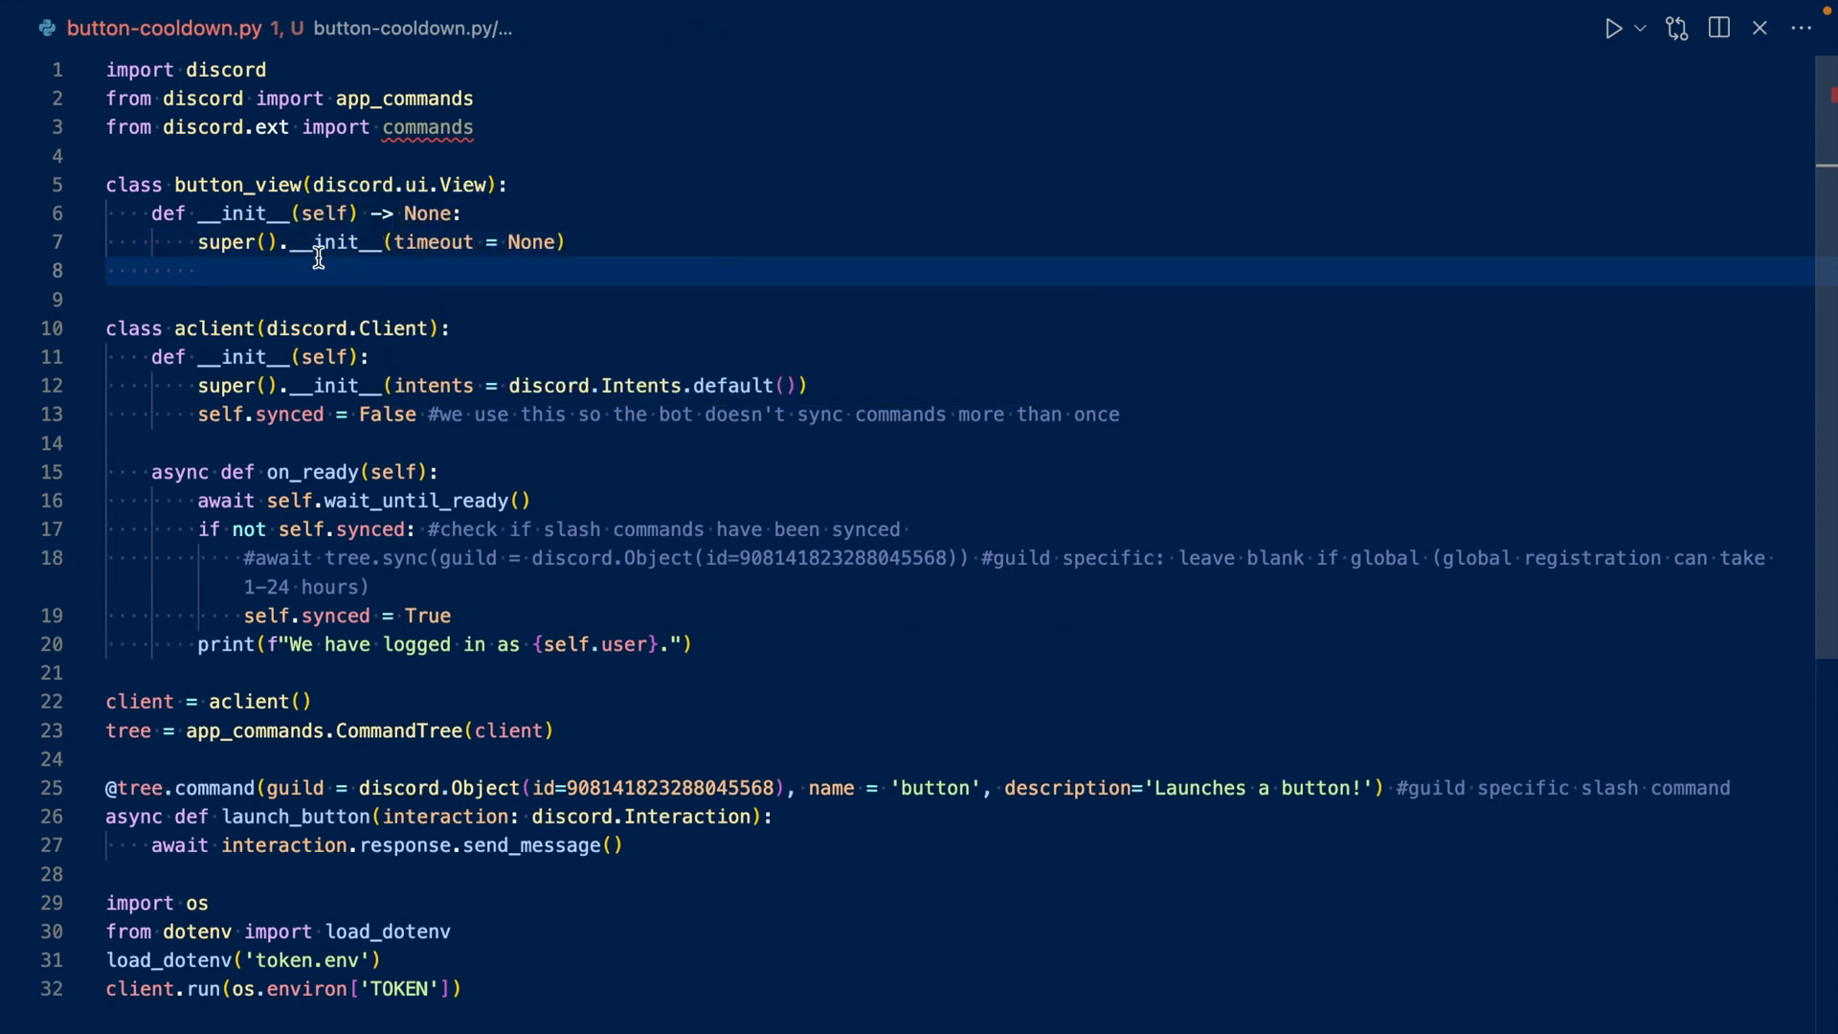
mouse_move(323, 213)
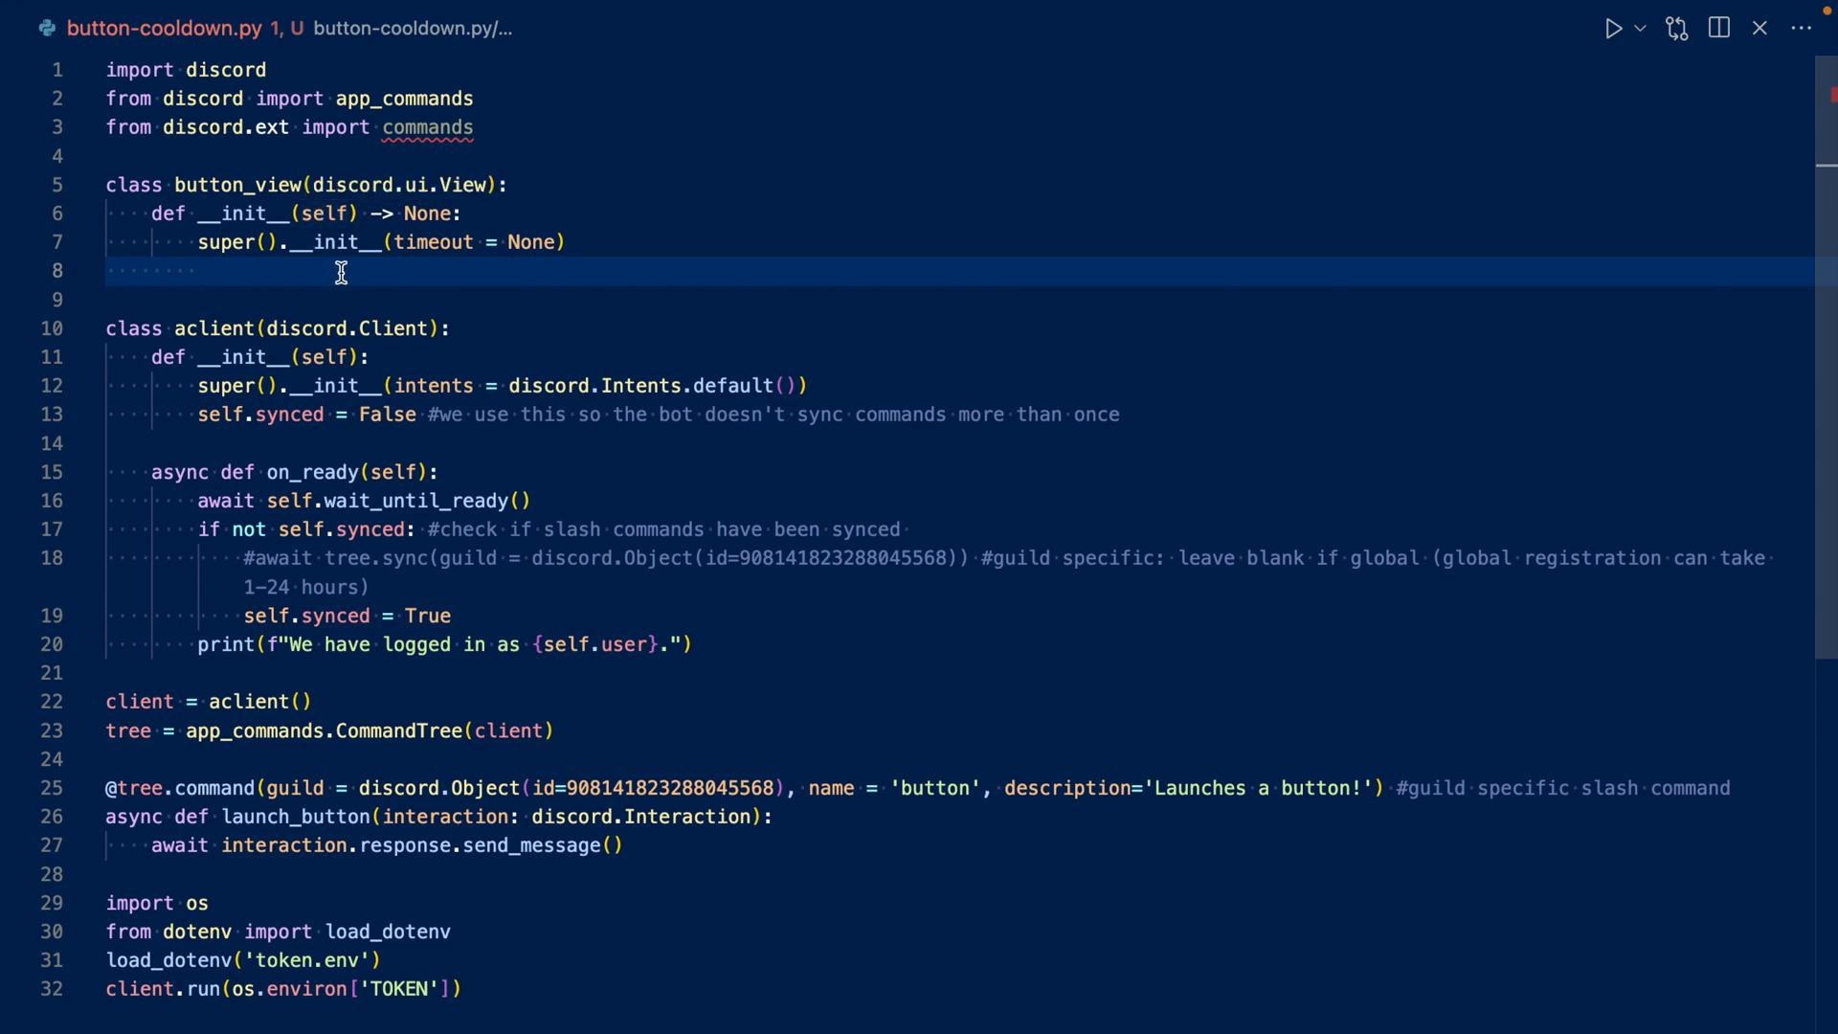
Set self.cooldown to CooldownMapping.from_cooldown(1, 60, BucketType.member) in button_view's constructor.
type("self.cooldown = commands.CooldownMapping.from_cooldown(1, 60, commands.BucketType.member")
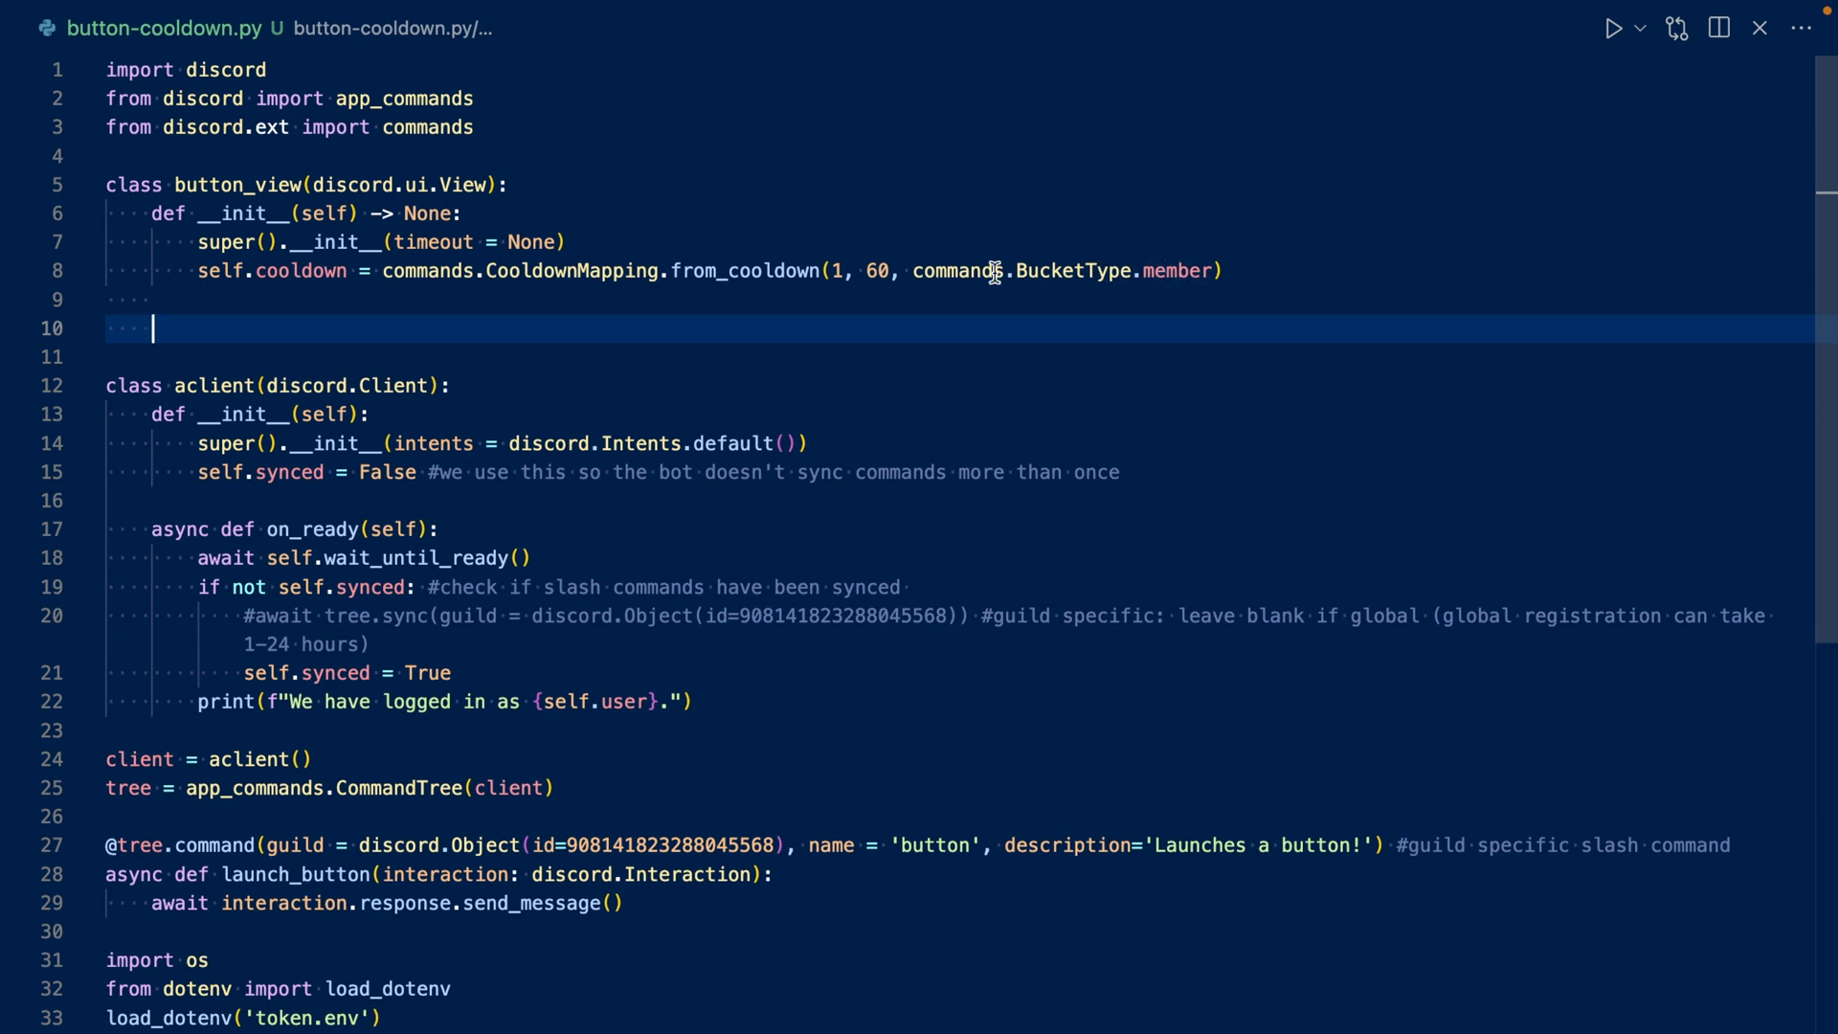
mouse_move(1161, 271)
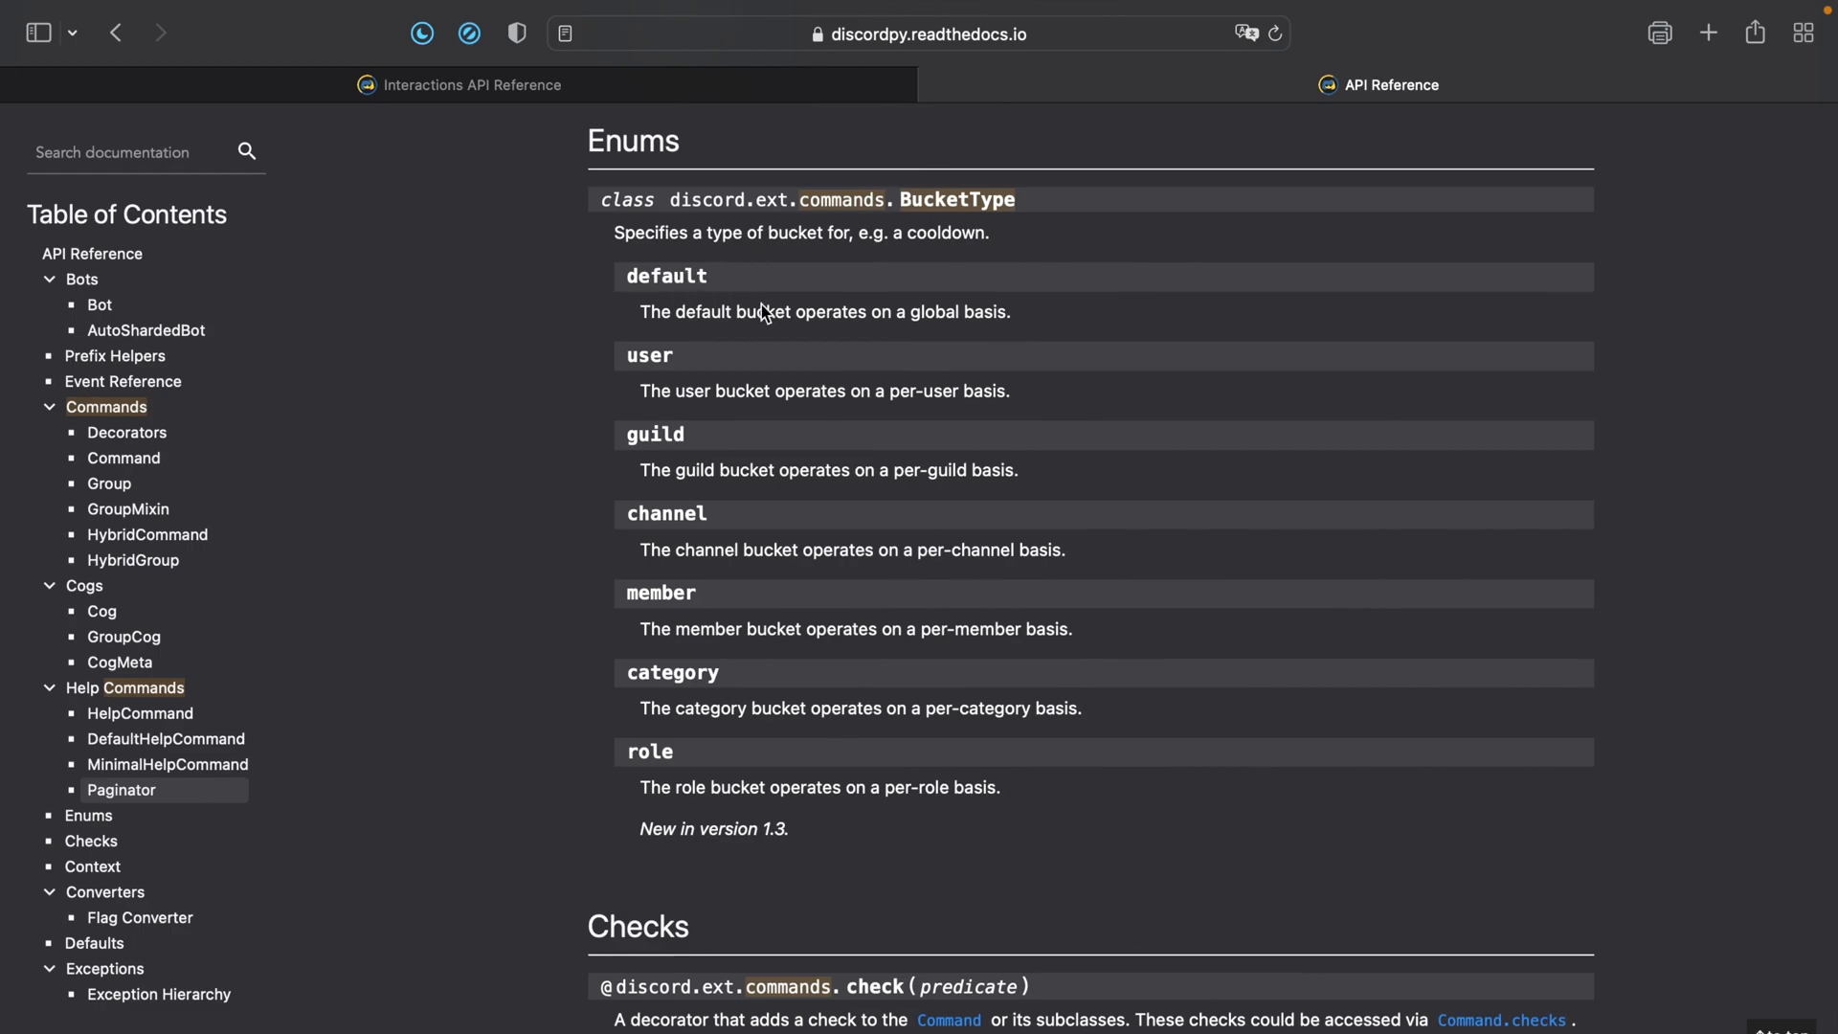
mouse_move(978, 343)
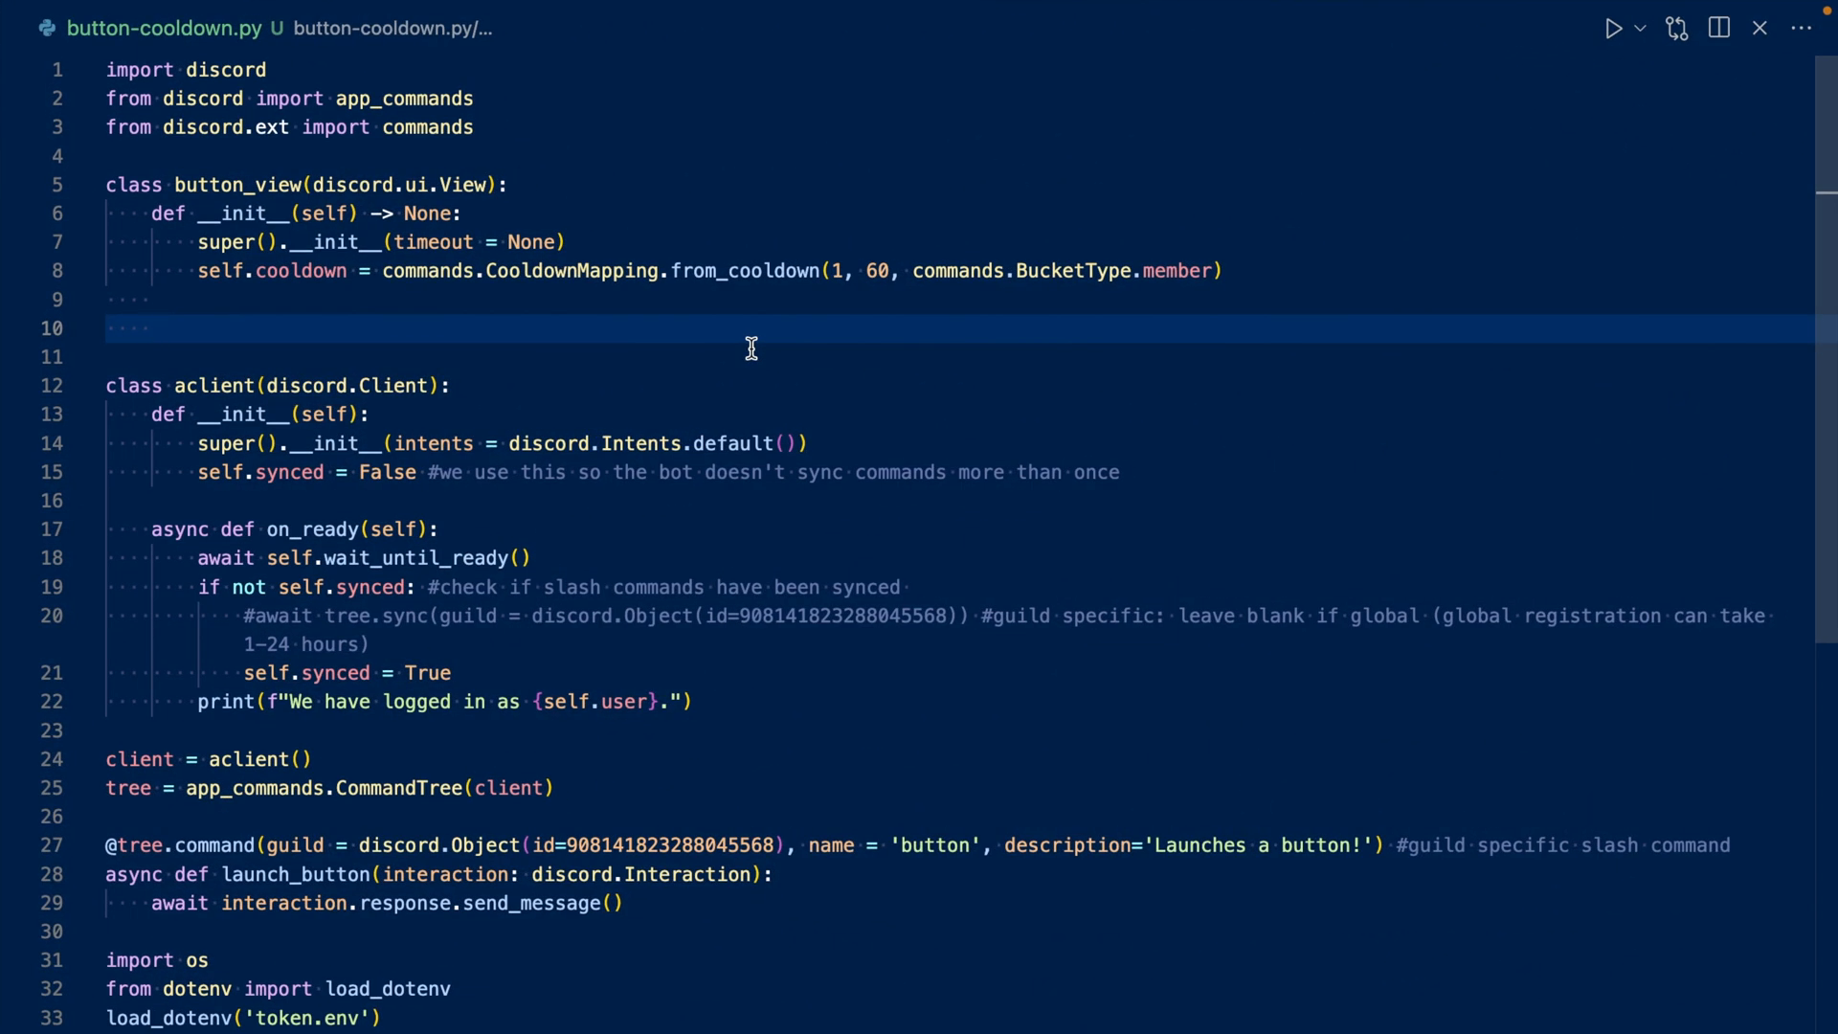
Add a blurple 'hello' button decorator with custom_id button_with_cooldown and a hello_button callback.
type("@discord.ui.button(label = \"hello\", style = discord.ButtonStyle.blurple, custom_id = \"button_with_cooldown")
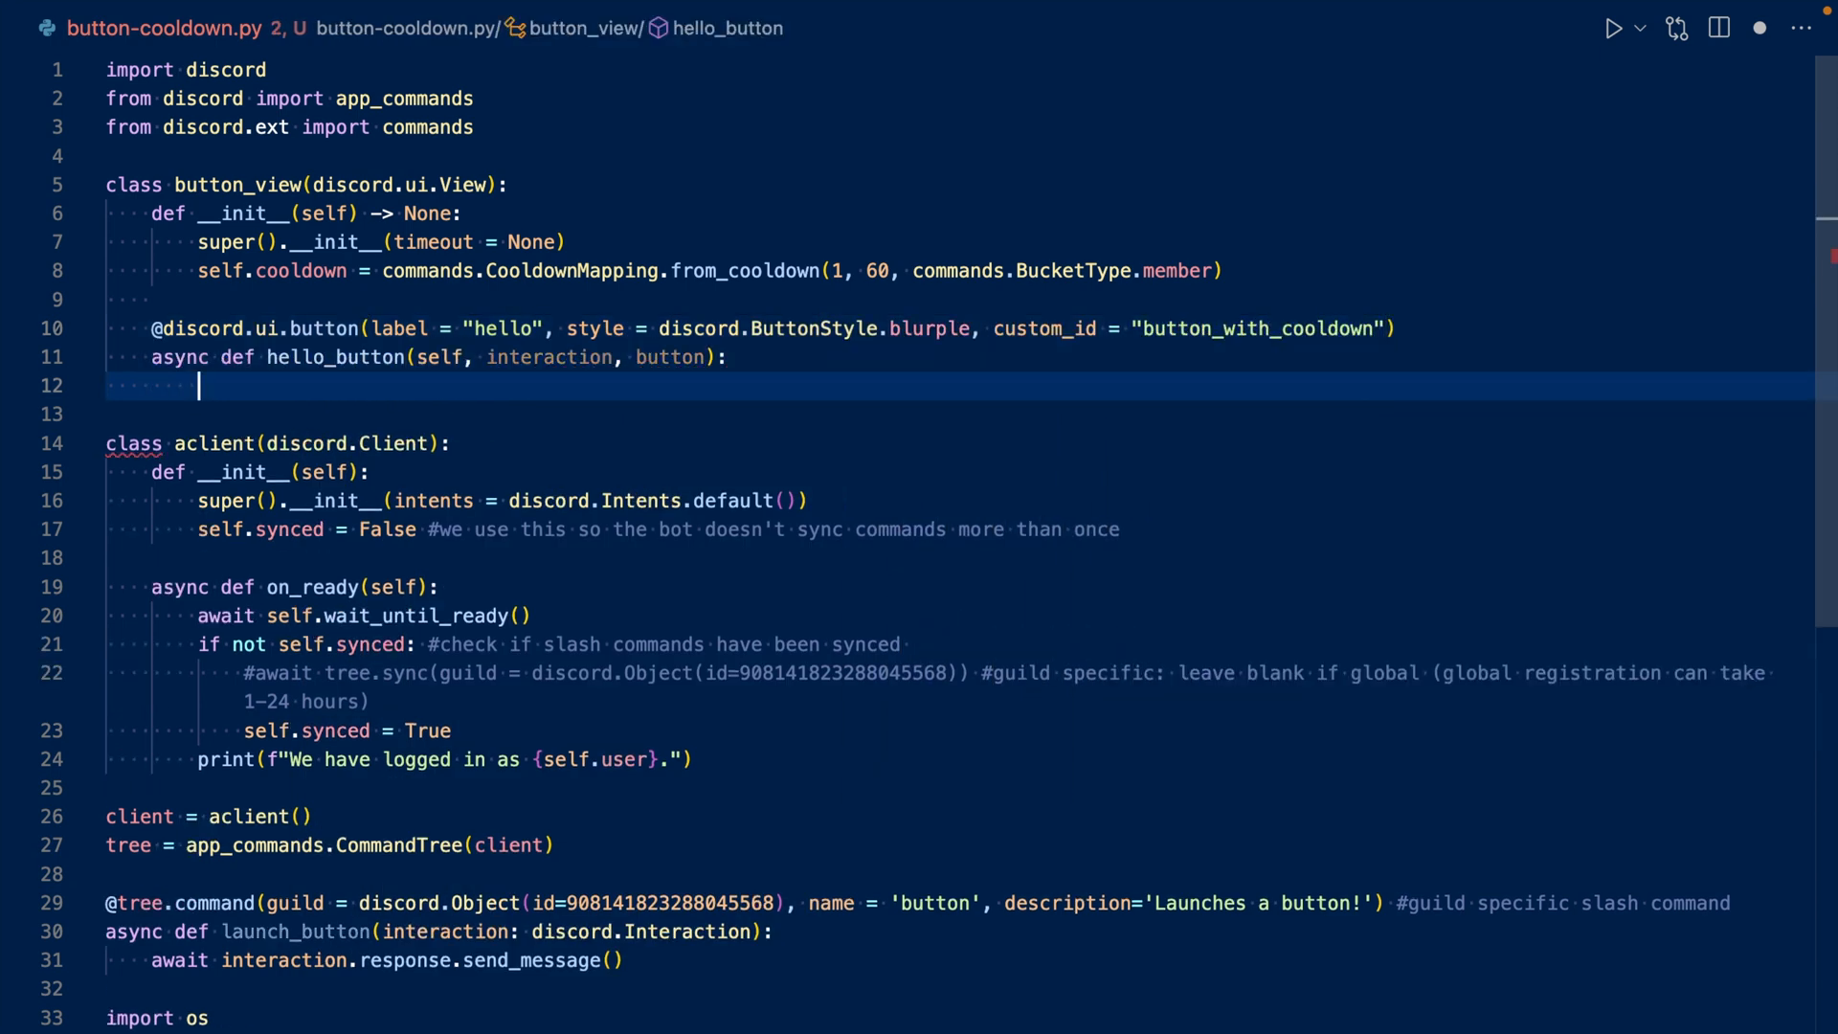
mouse_move(526, 317)
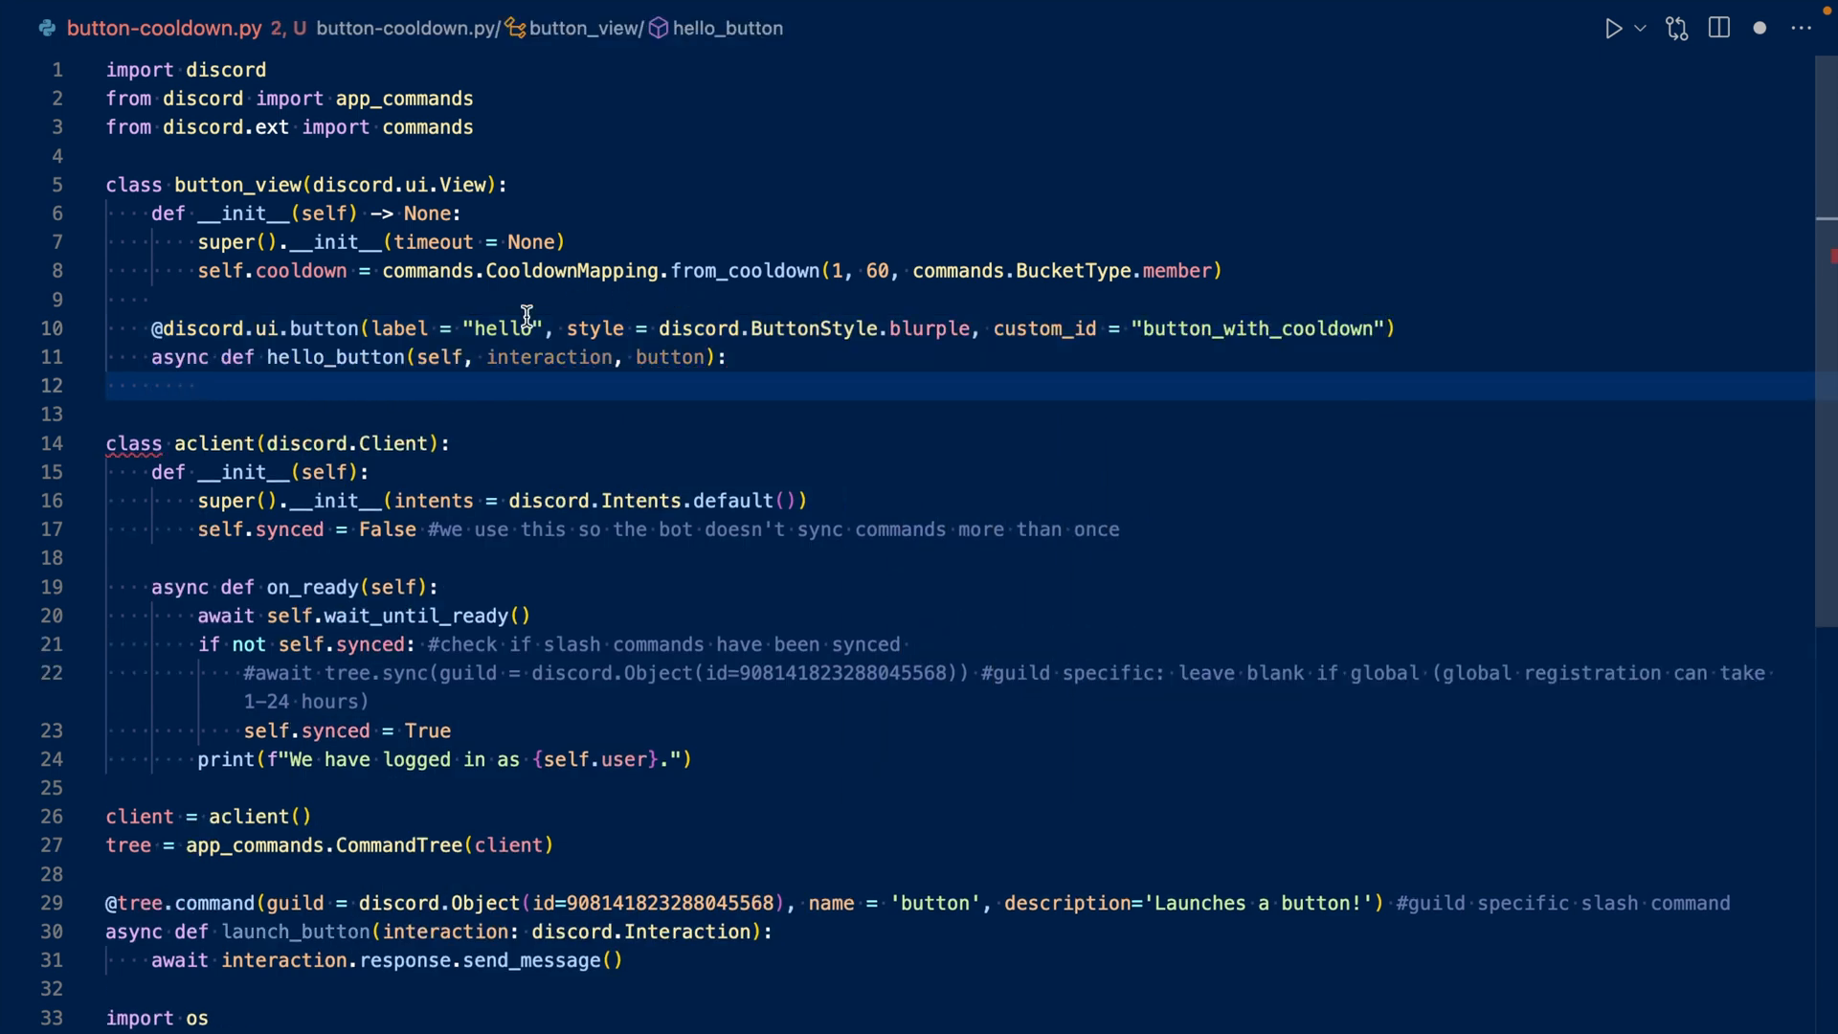
mouse_move(929, 328)
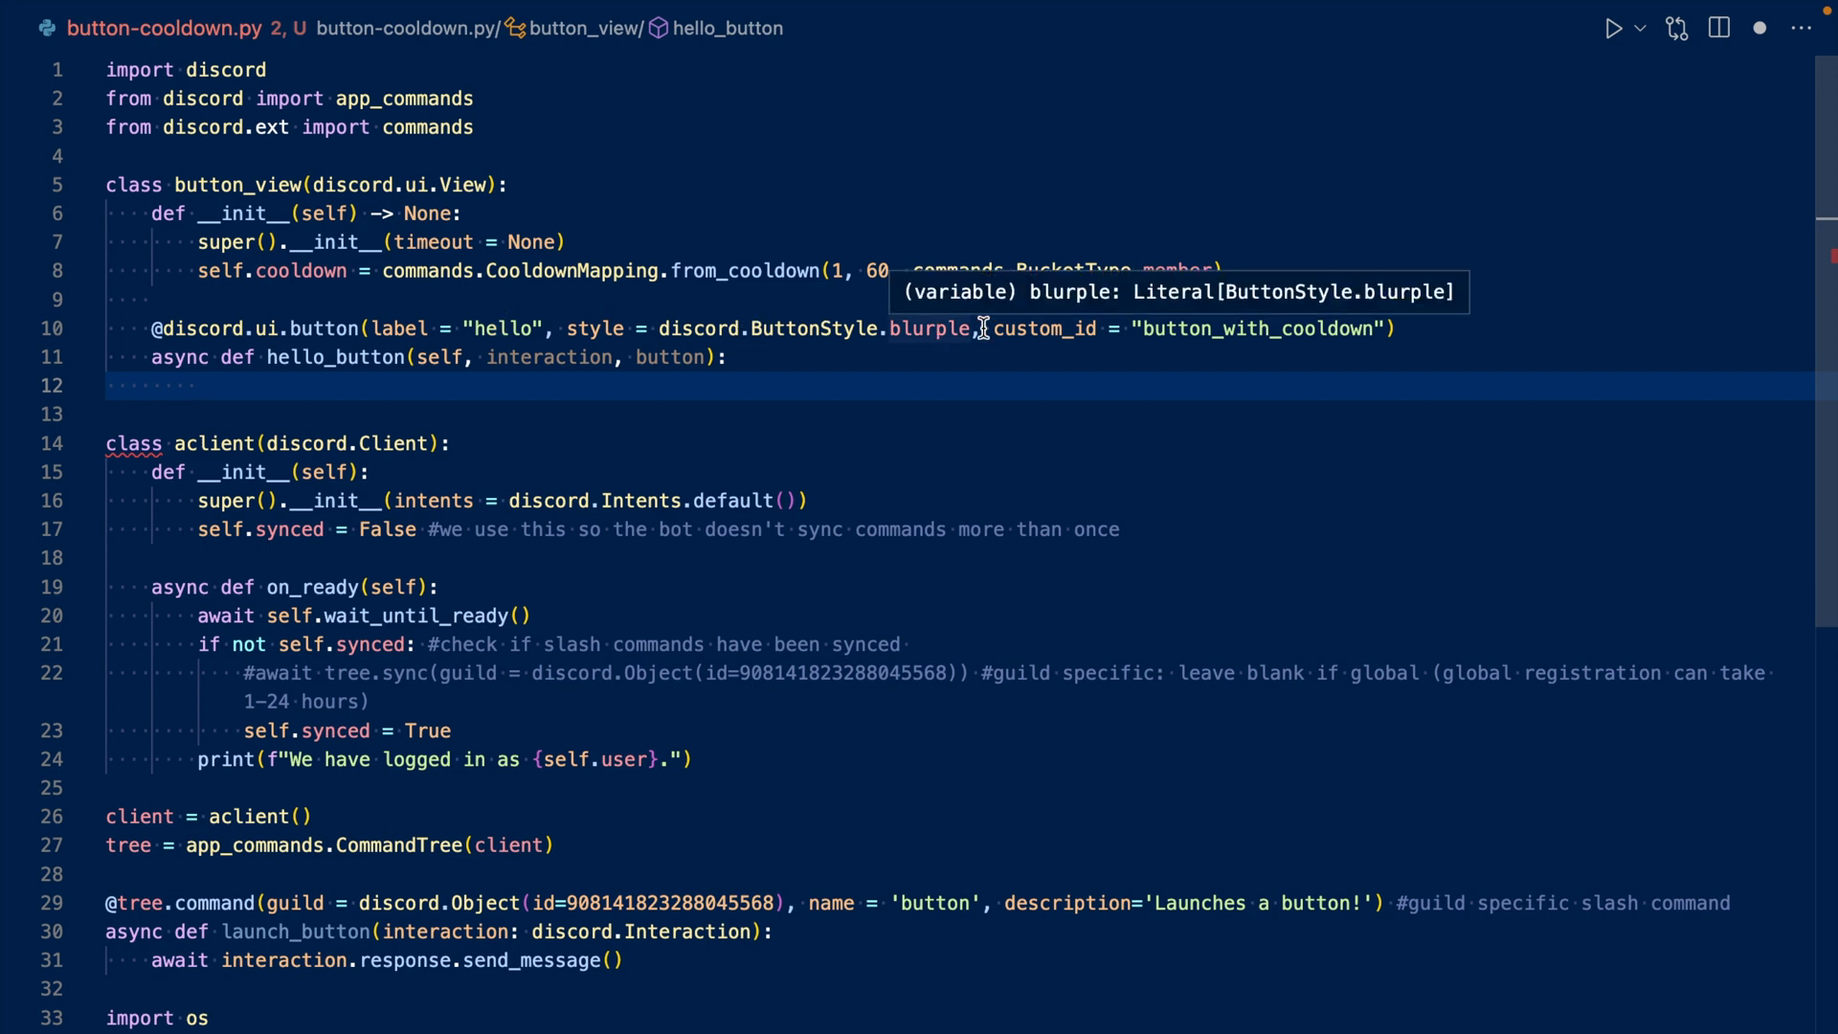
mouse_move(1154, 328)
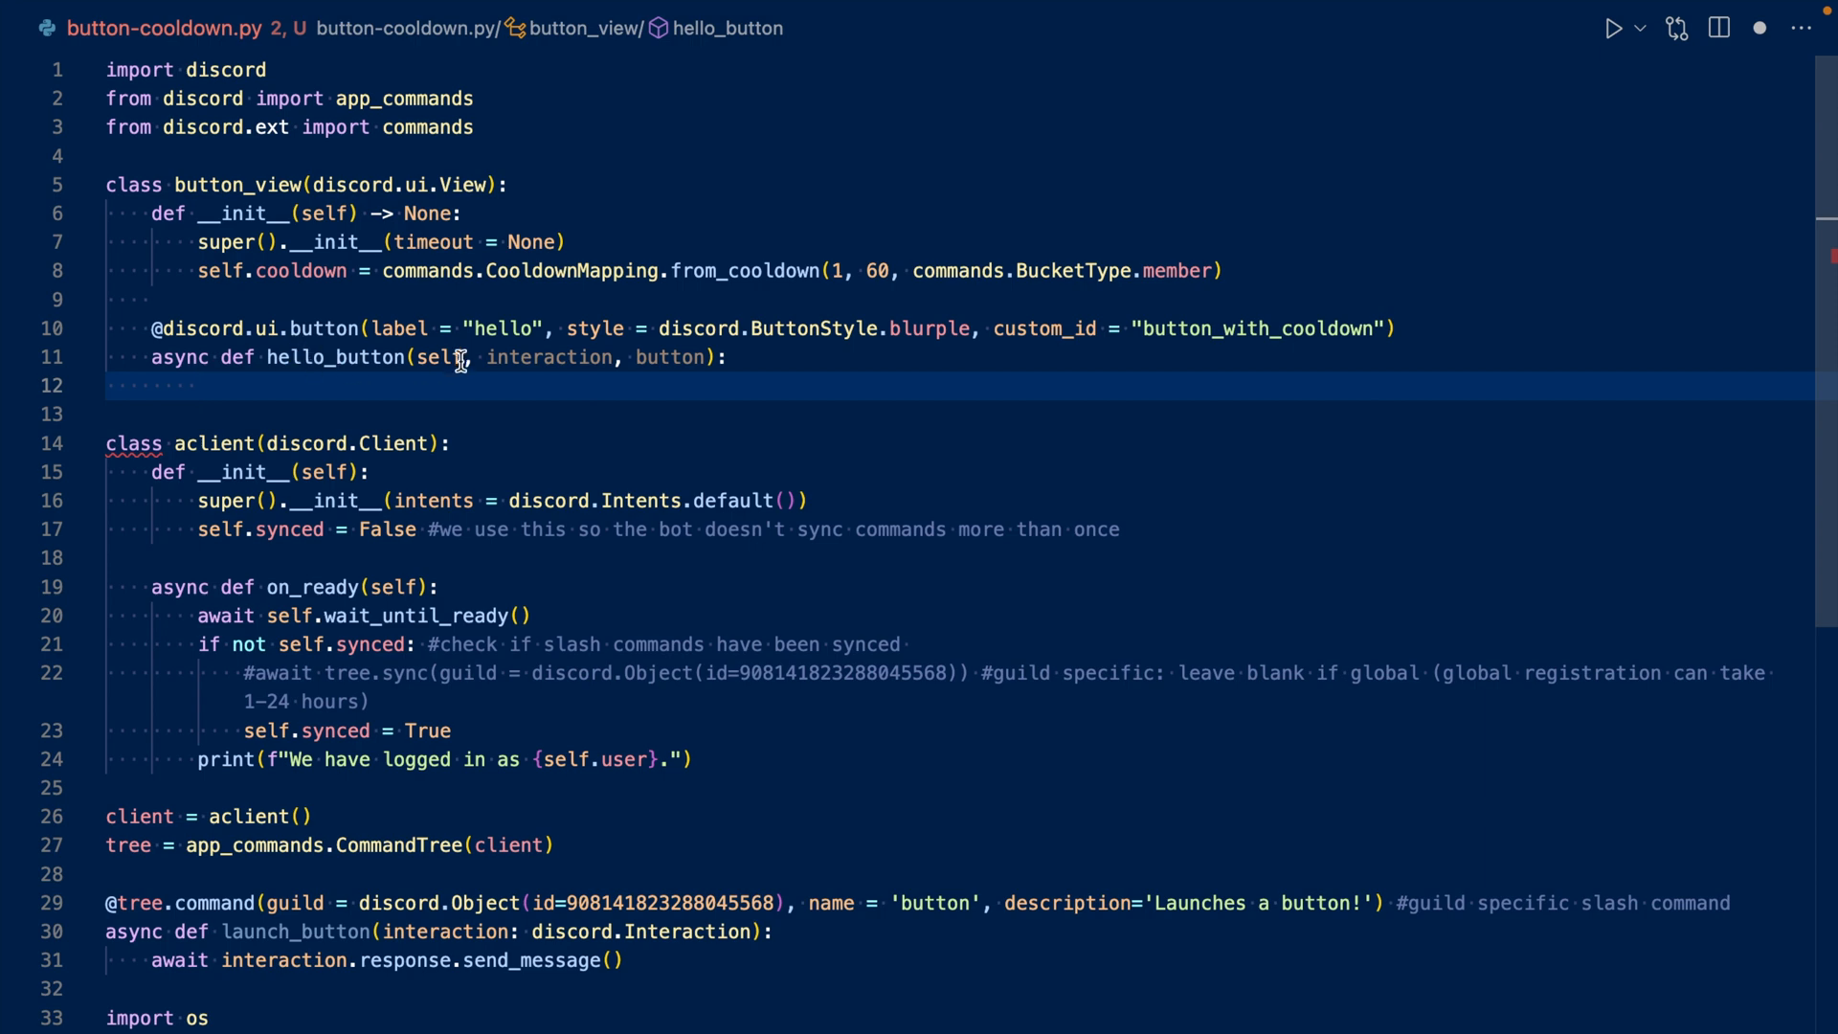
mouse_move(562, 402)
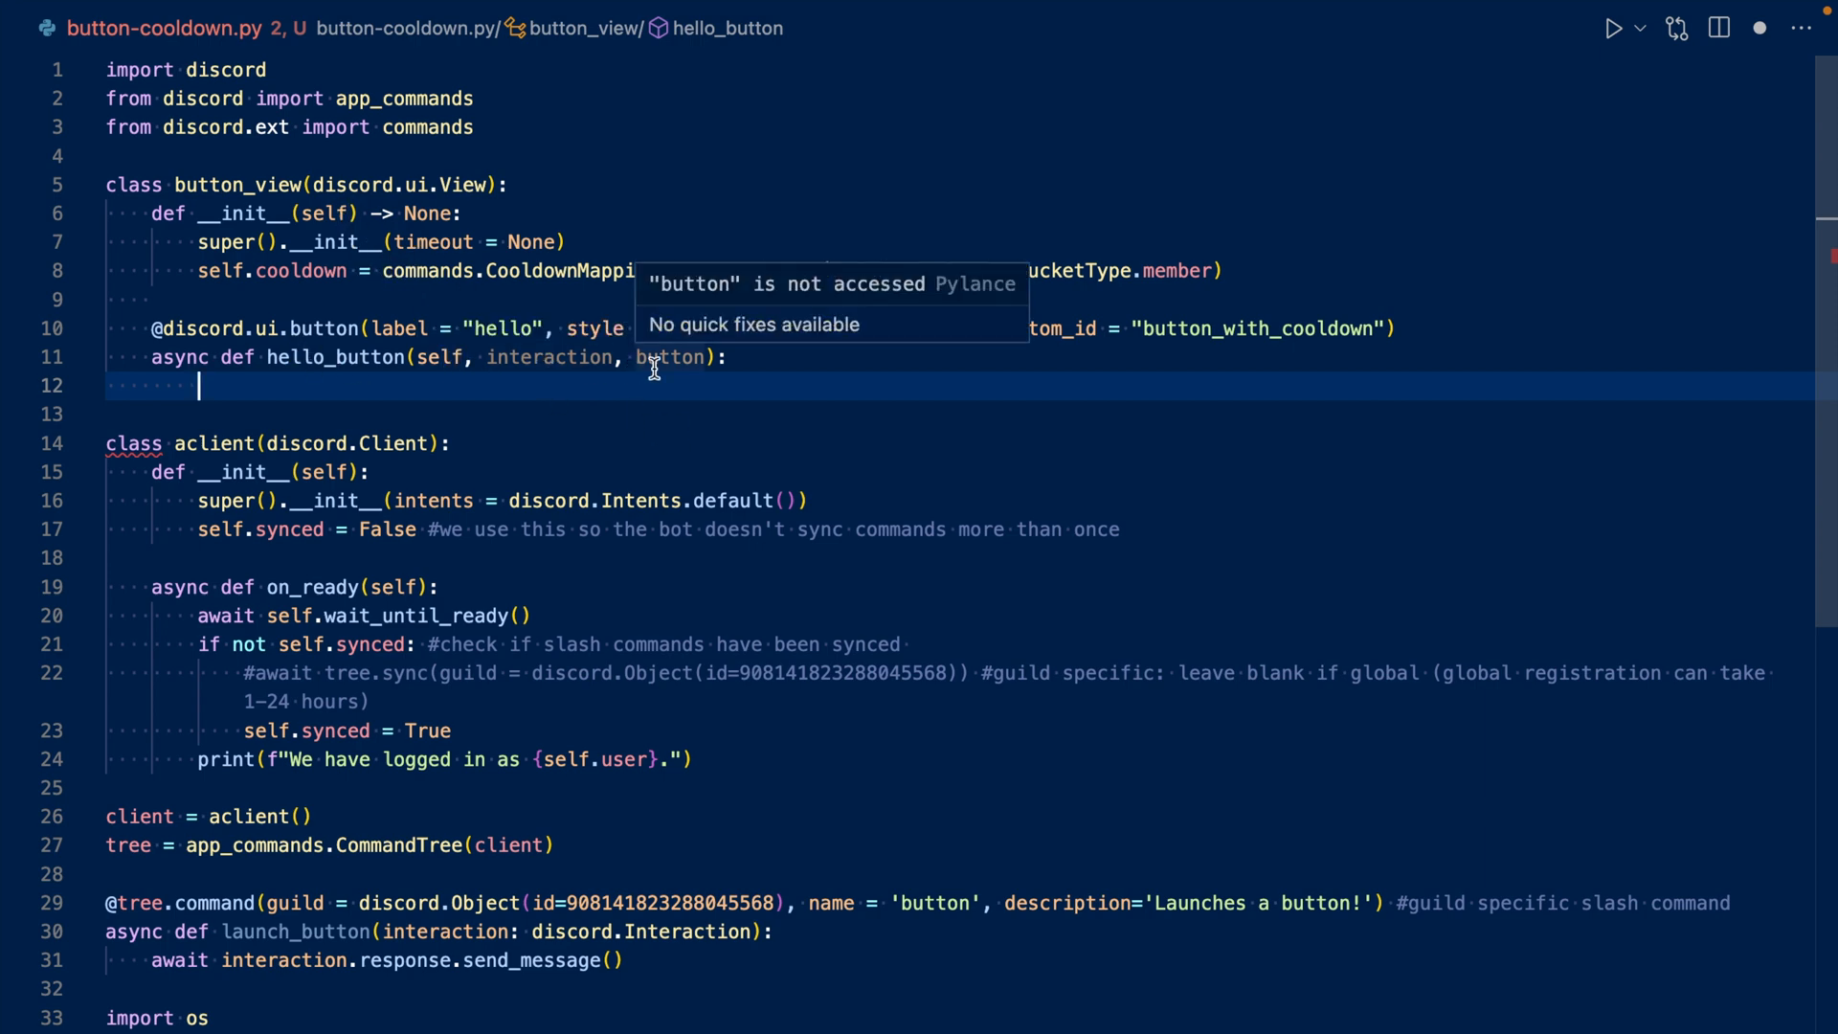
mouse_move(448, 383)
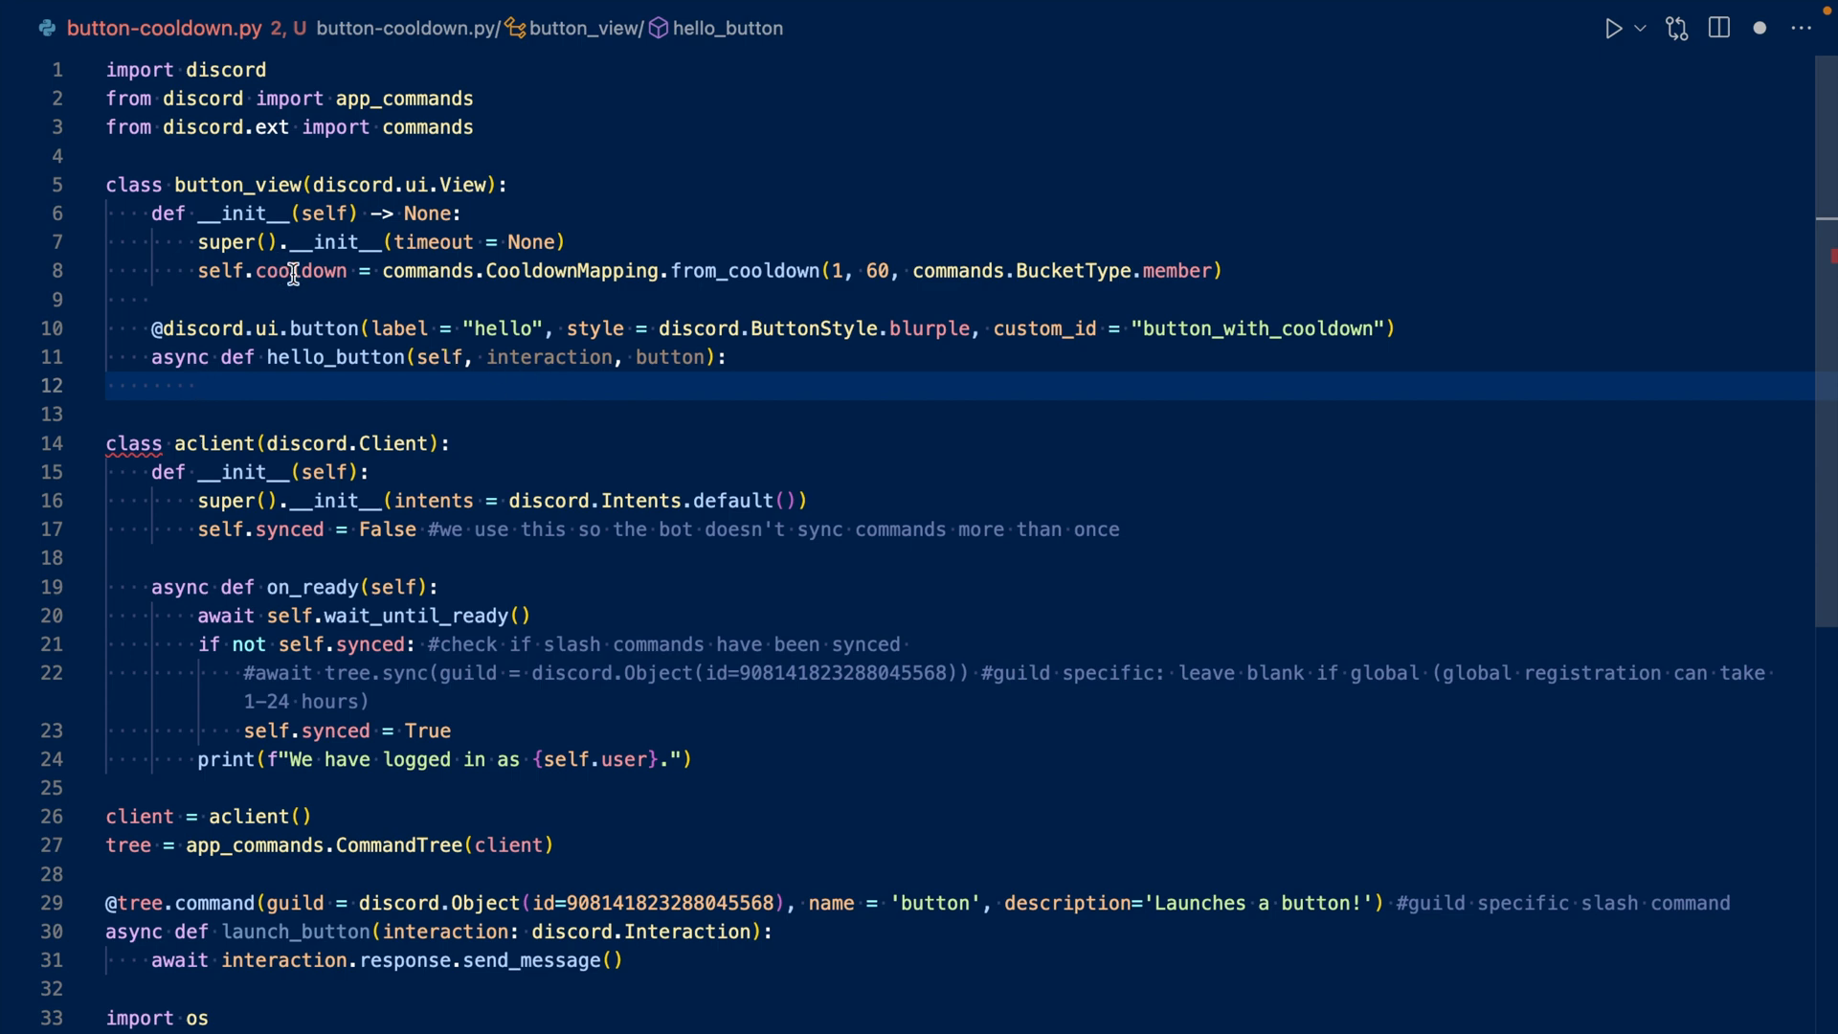
mouse_move(536, 449)
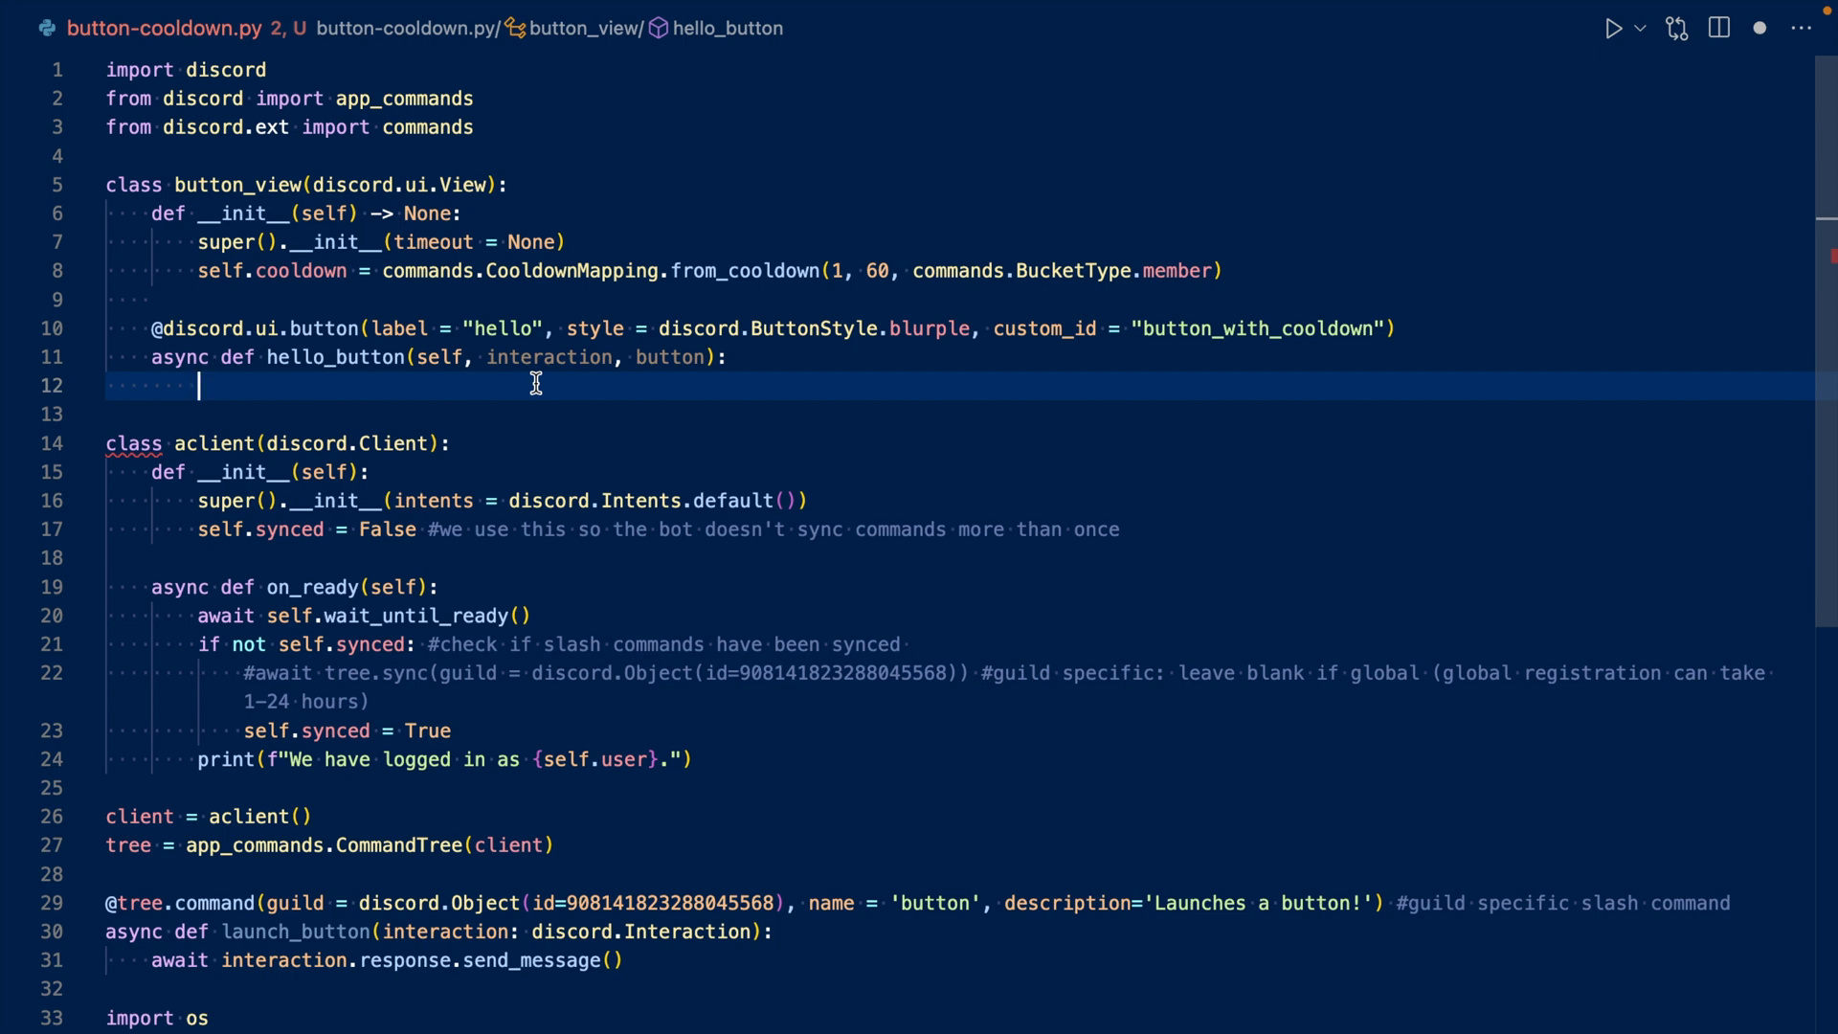
Write hello_button's cooldown check, returning 'Slow down! Try again in {retry} seconds.' ephemerally.
type("interaction.message.author = interaction.user")
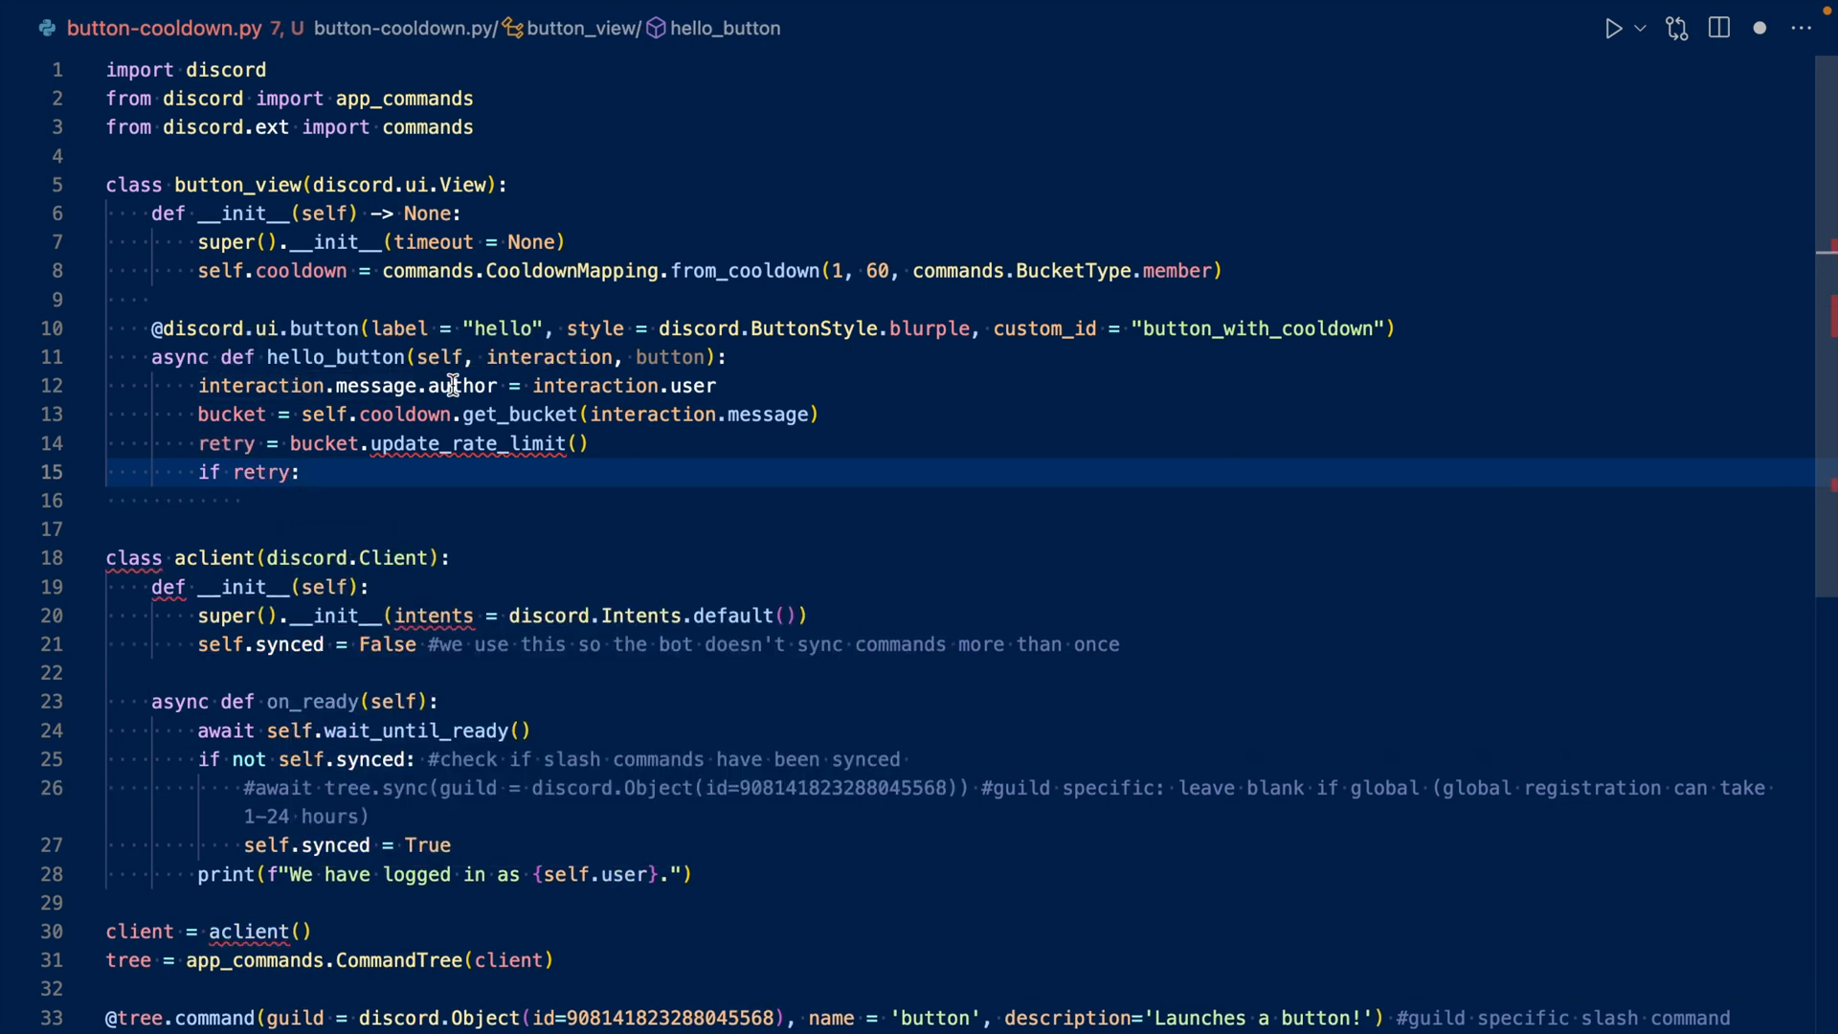
mouse_move(703, 384)
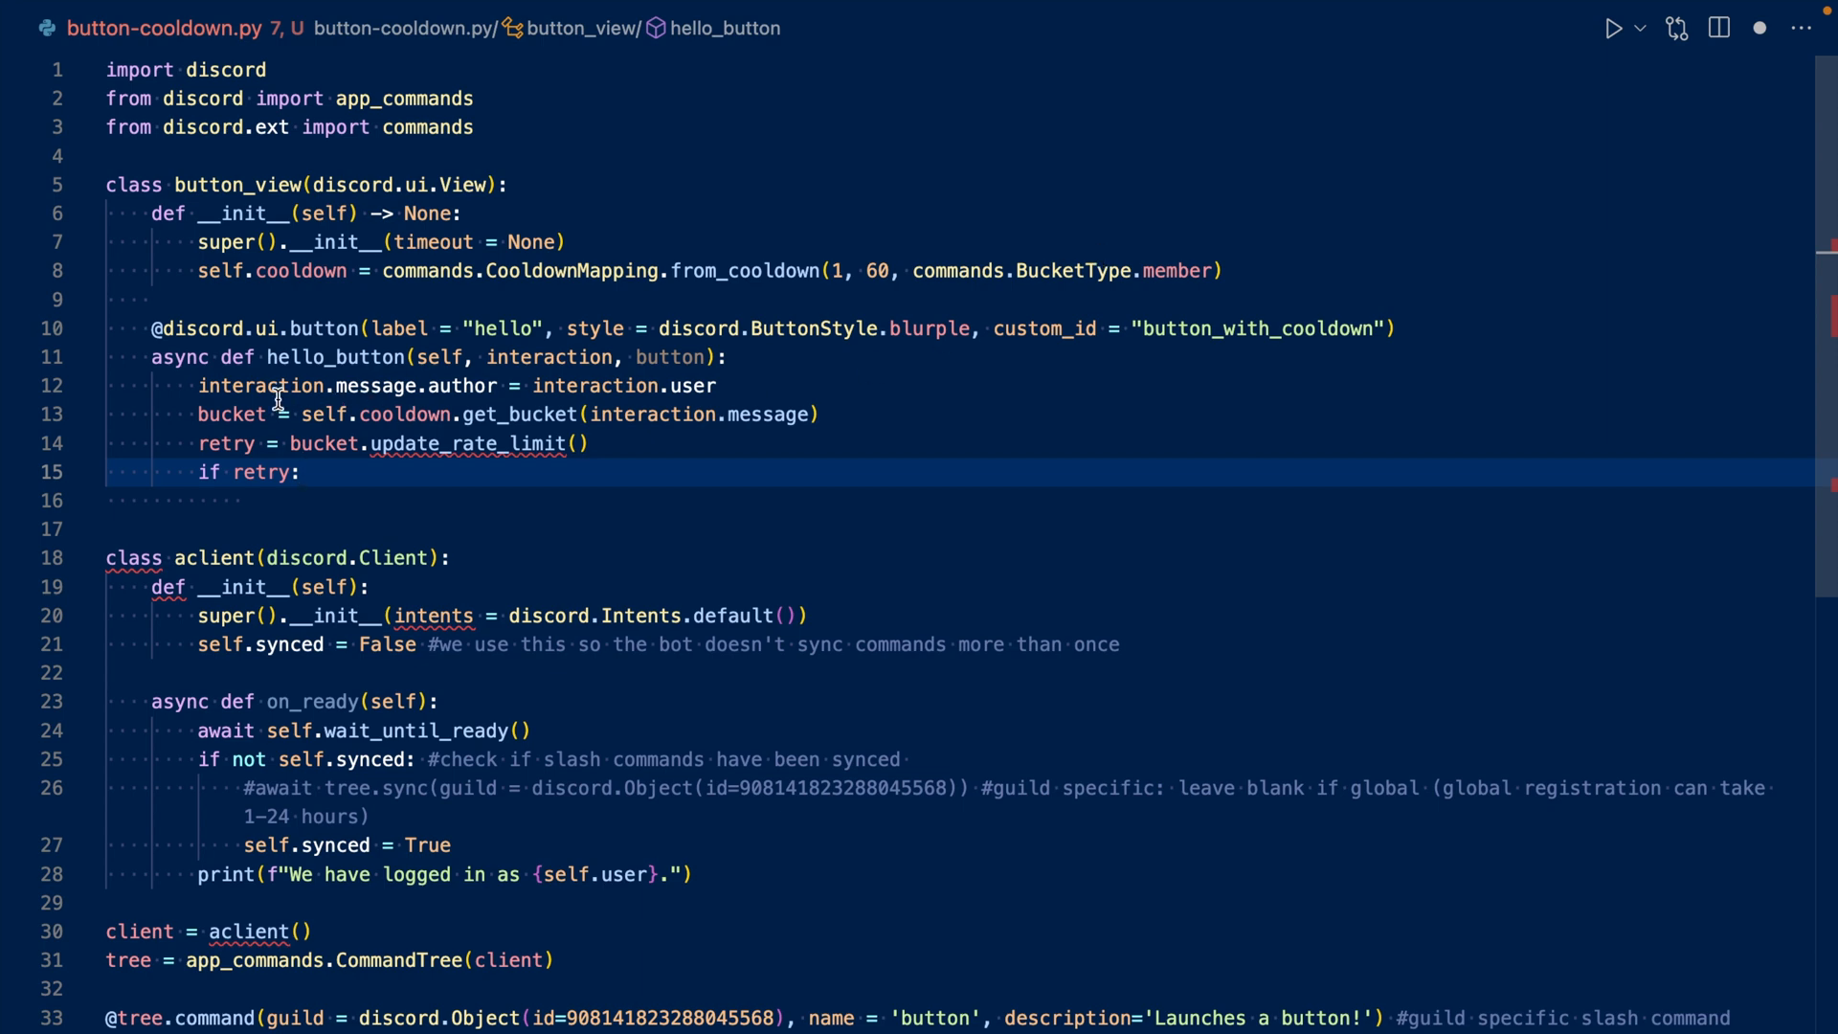
mouse_move(553, 413)
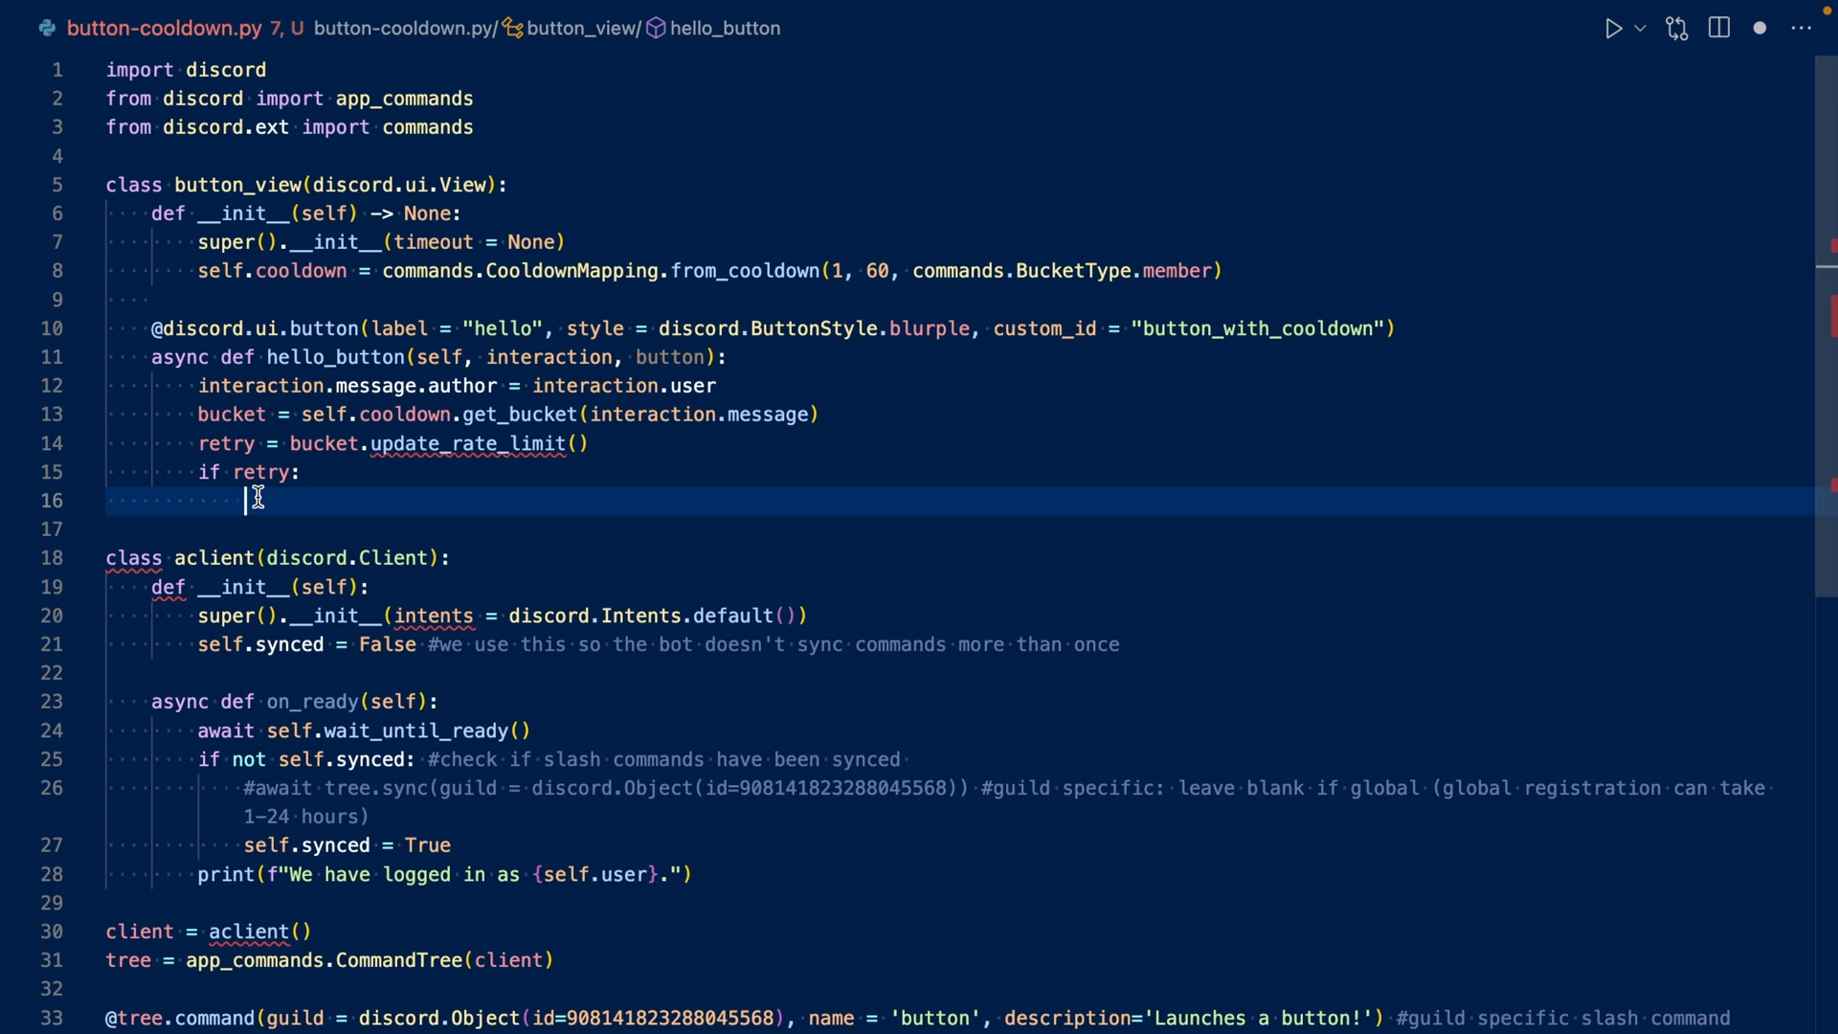
type("return await interaction.response.send_mess")
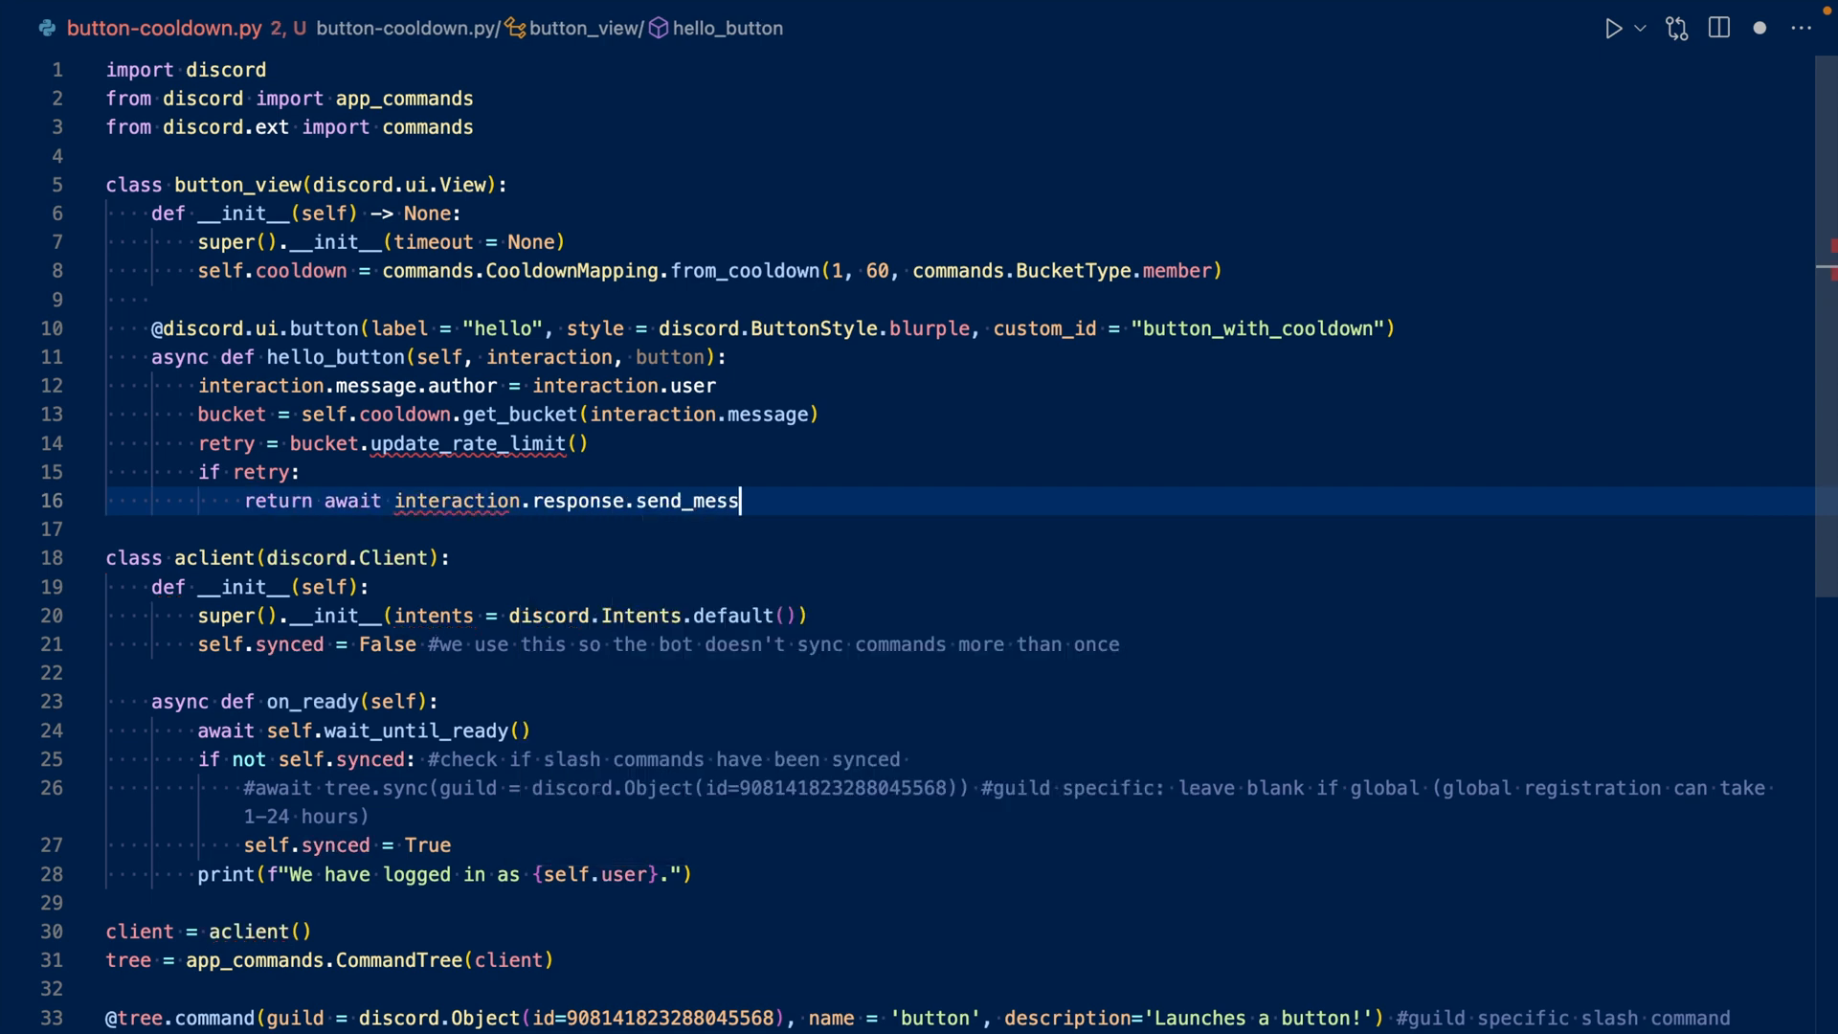
type("age(f\"Slow down! Try again in {round(retry, 1)} seconds.\")")
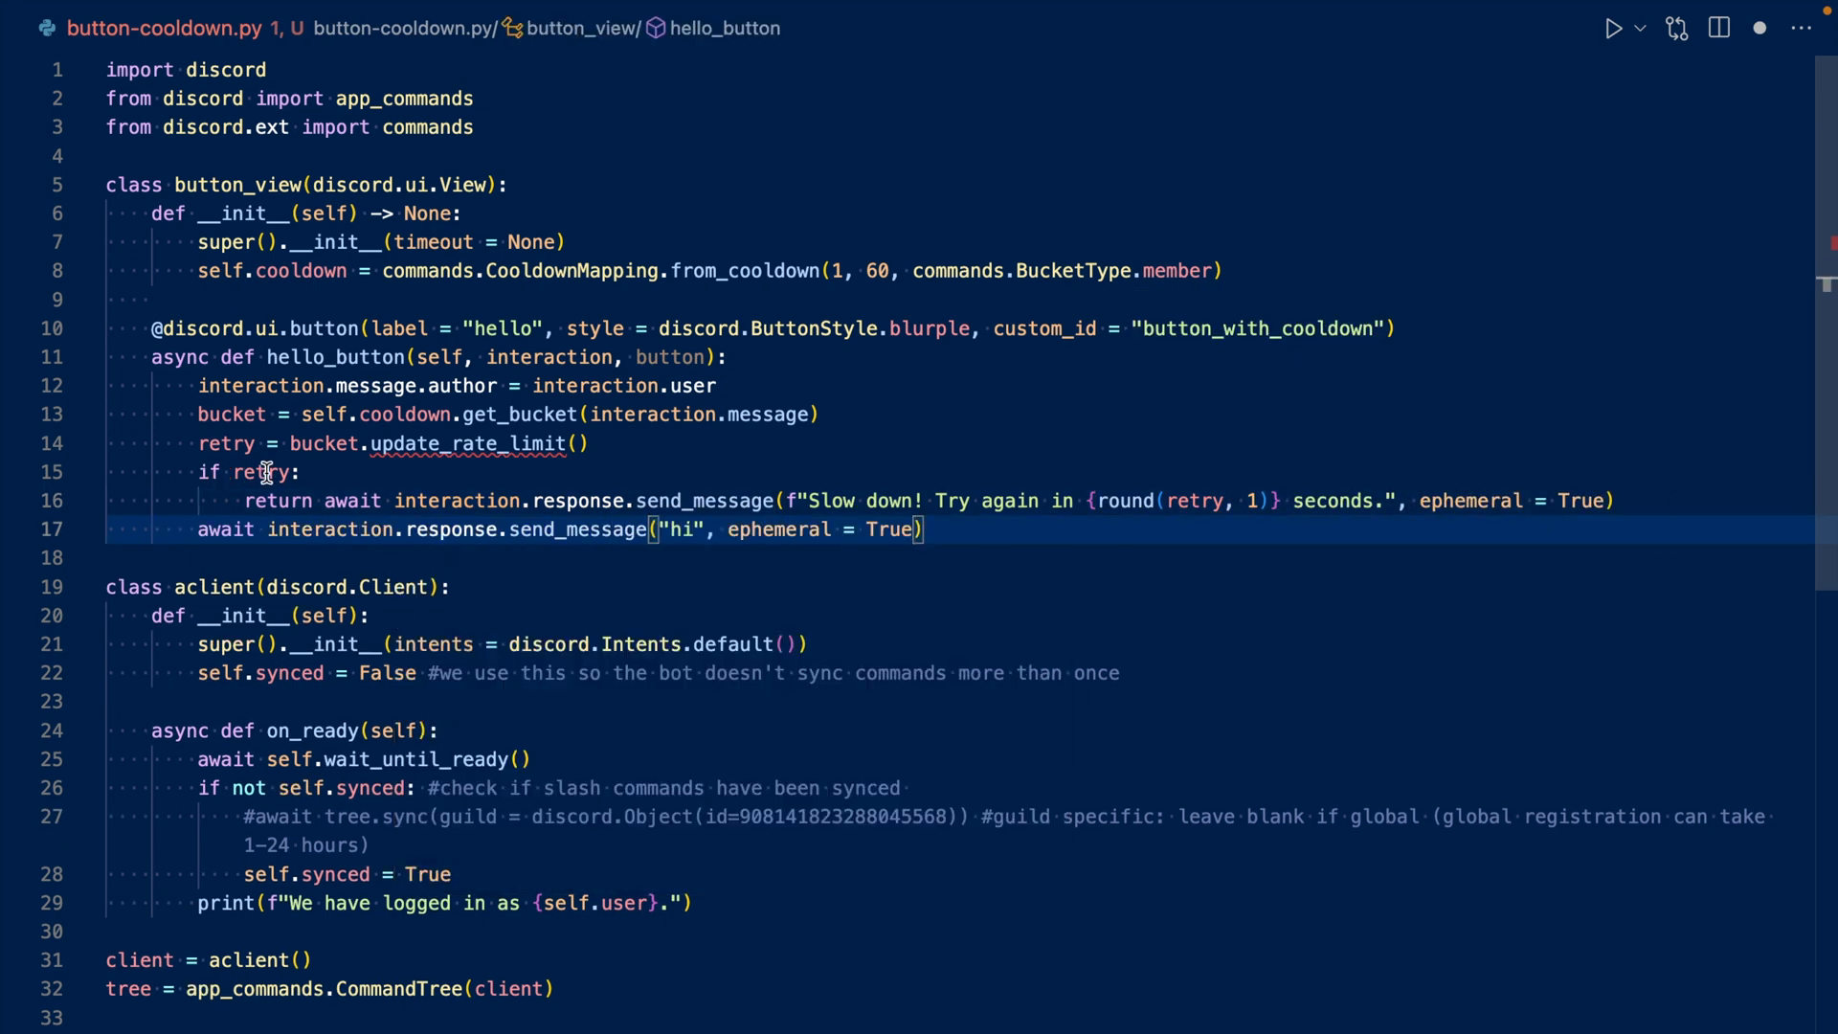
mouse_move(265, 472)
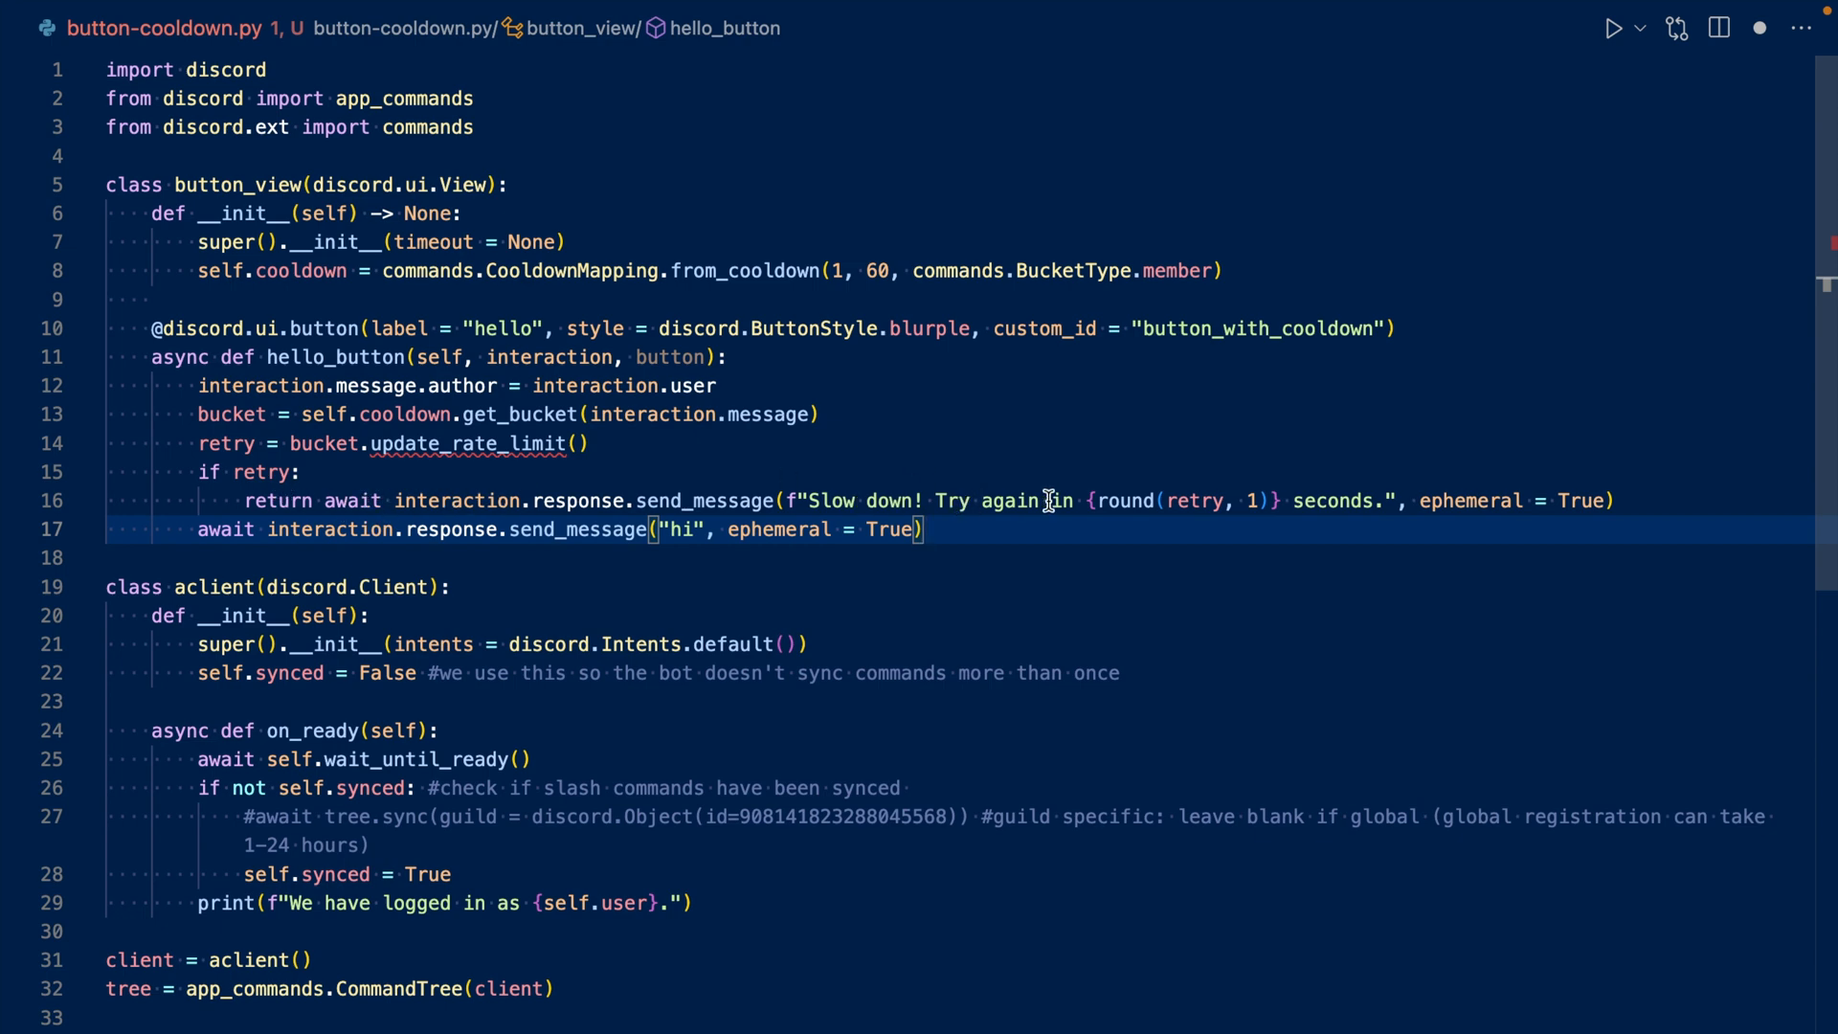
mouse_move(1196, 501)
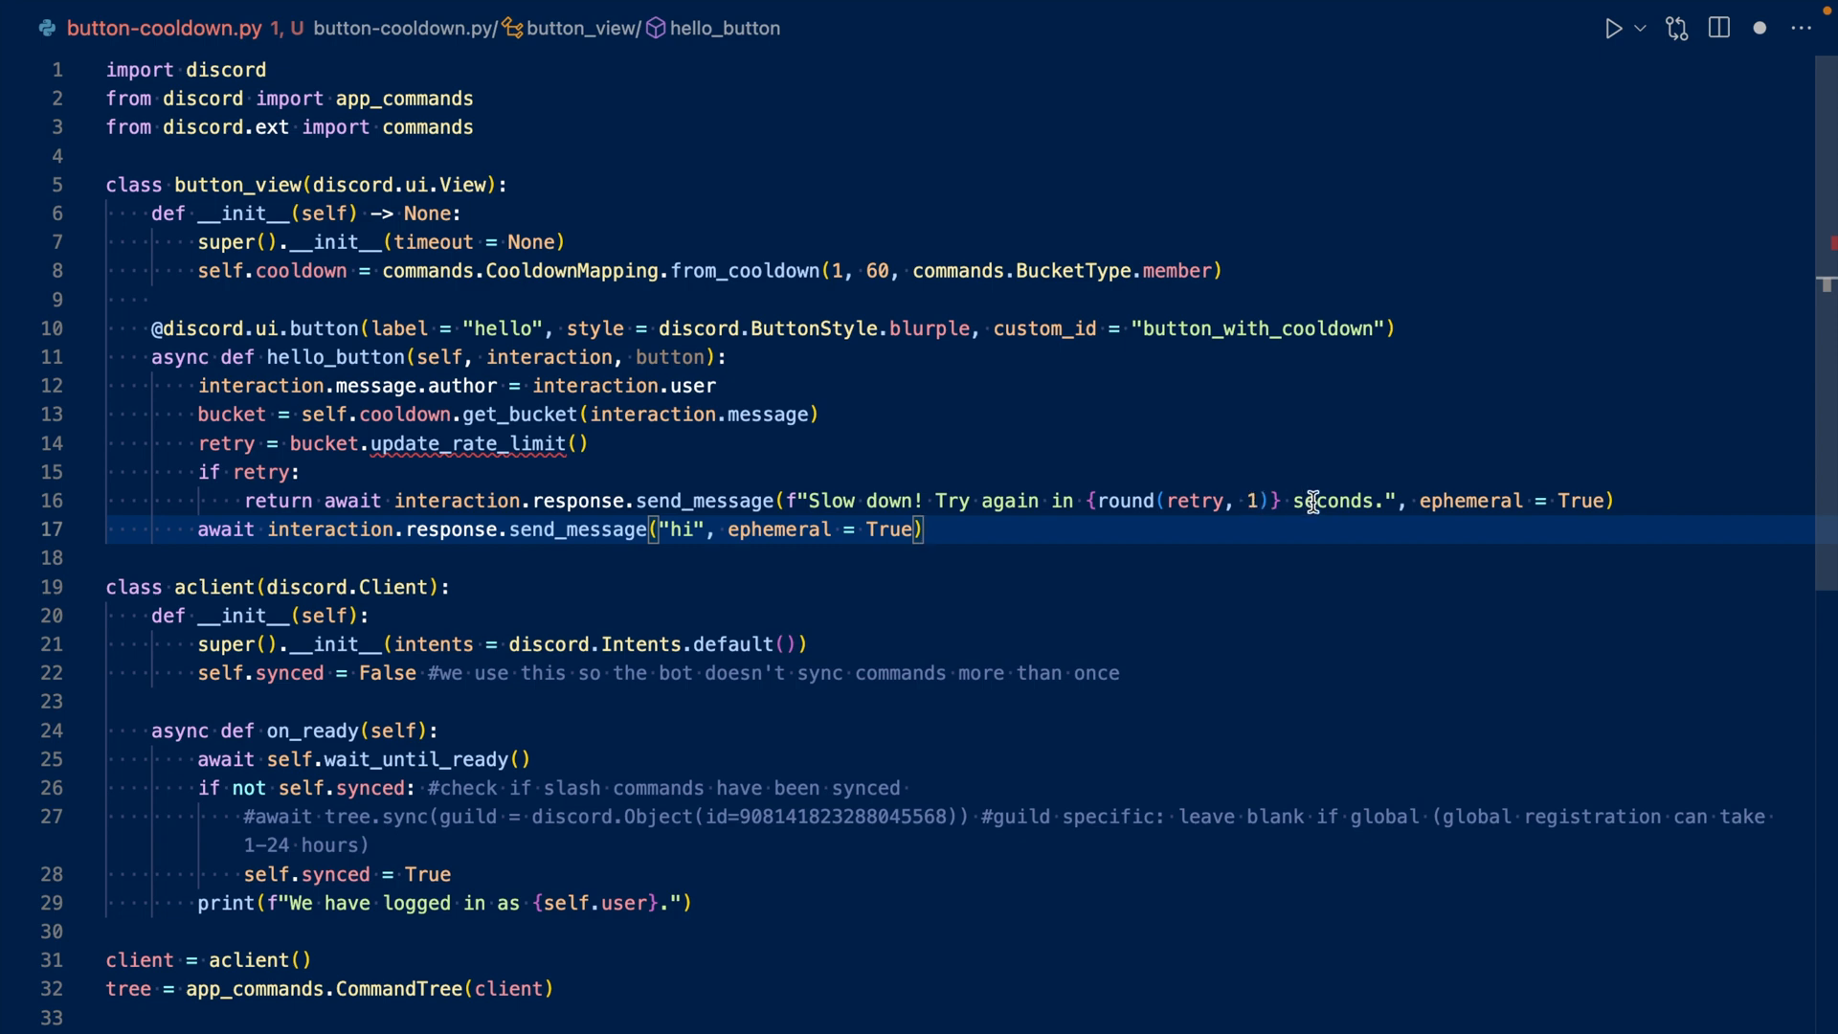
mouse_move(1560, 501)
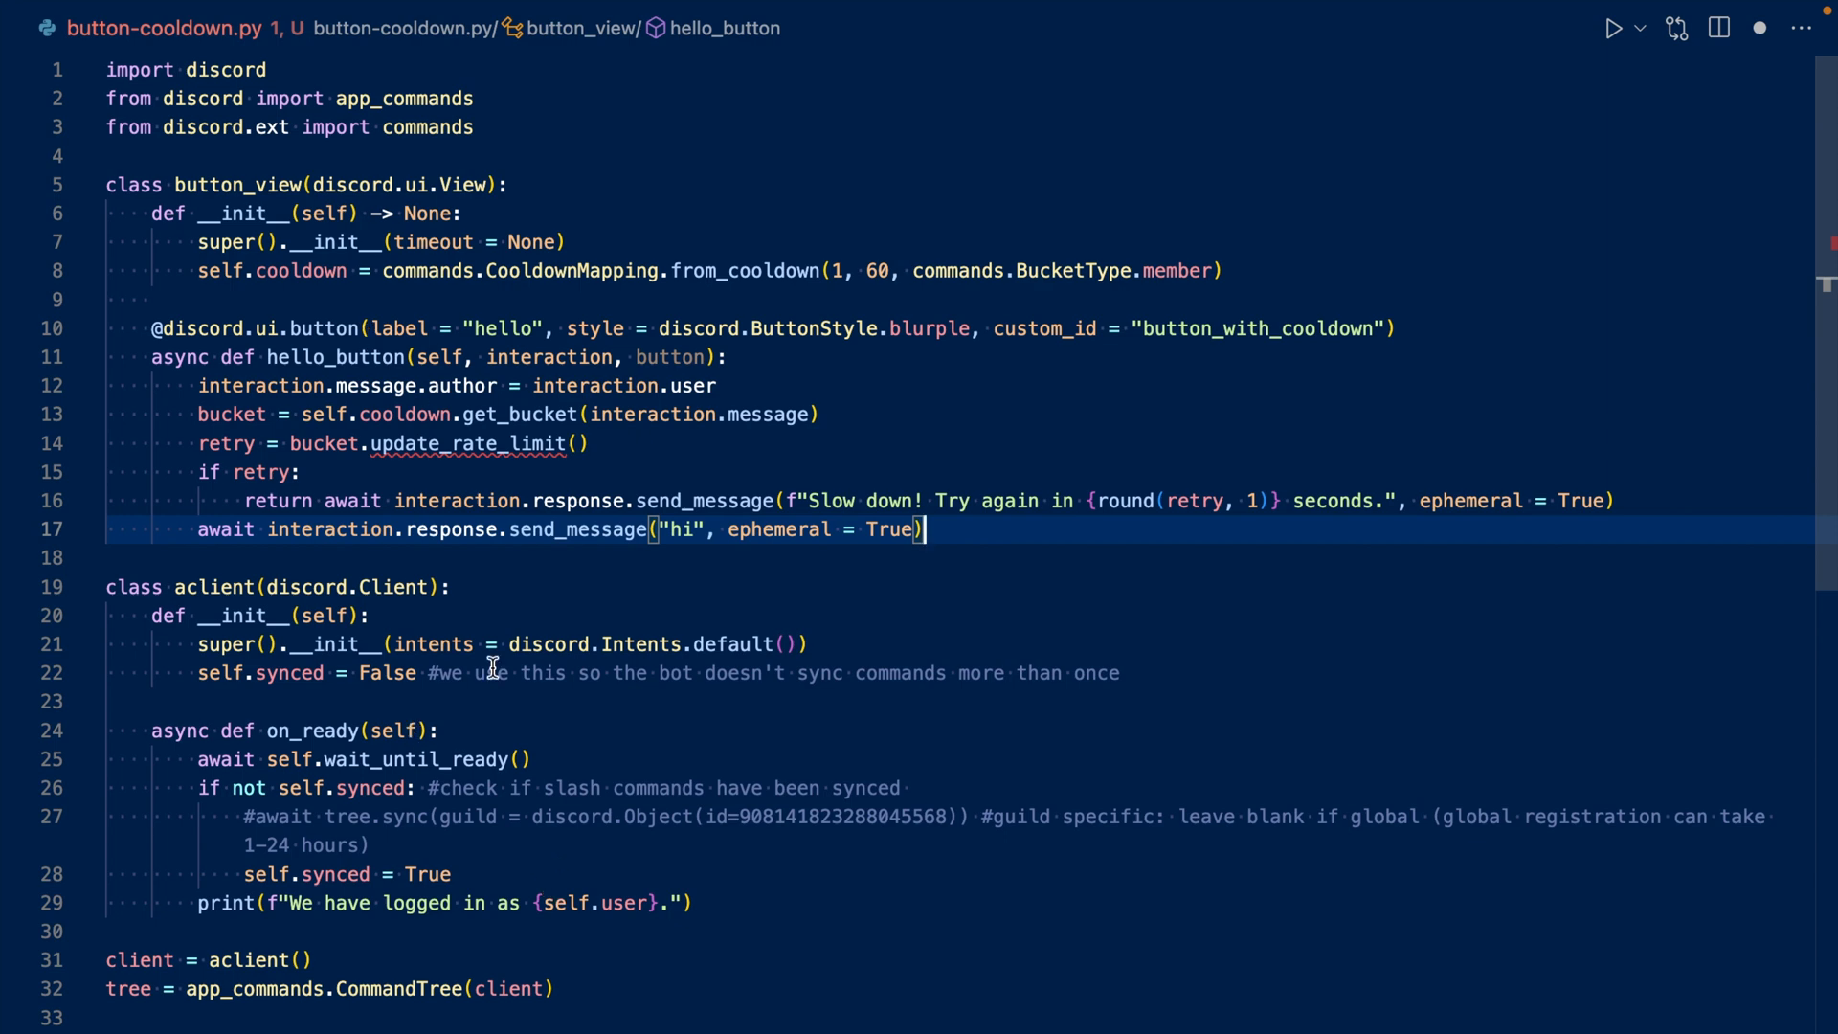
mouse_move(503, 881)
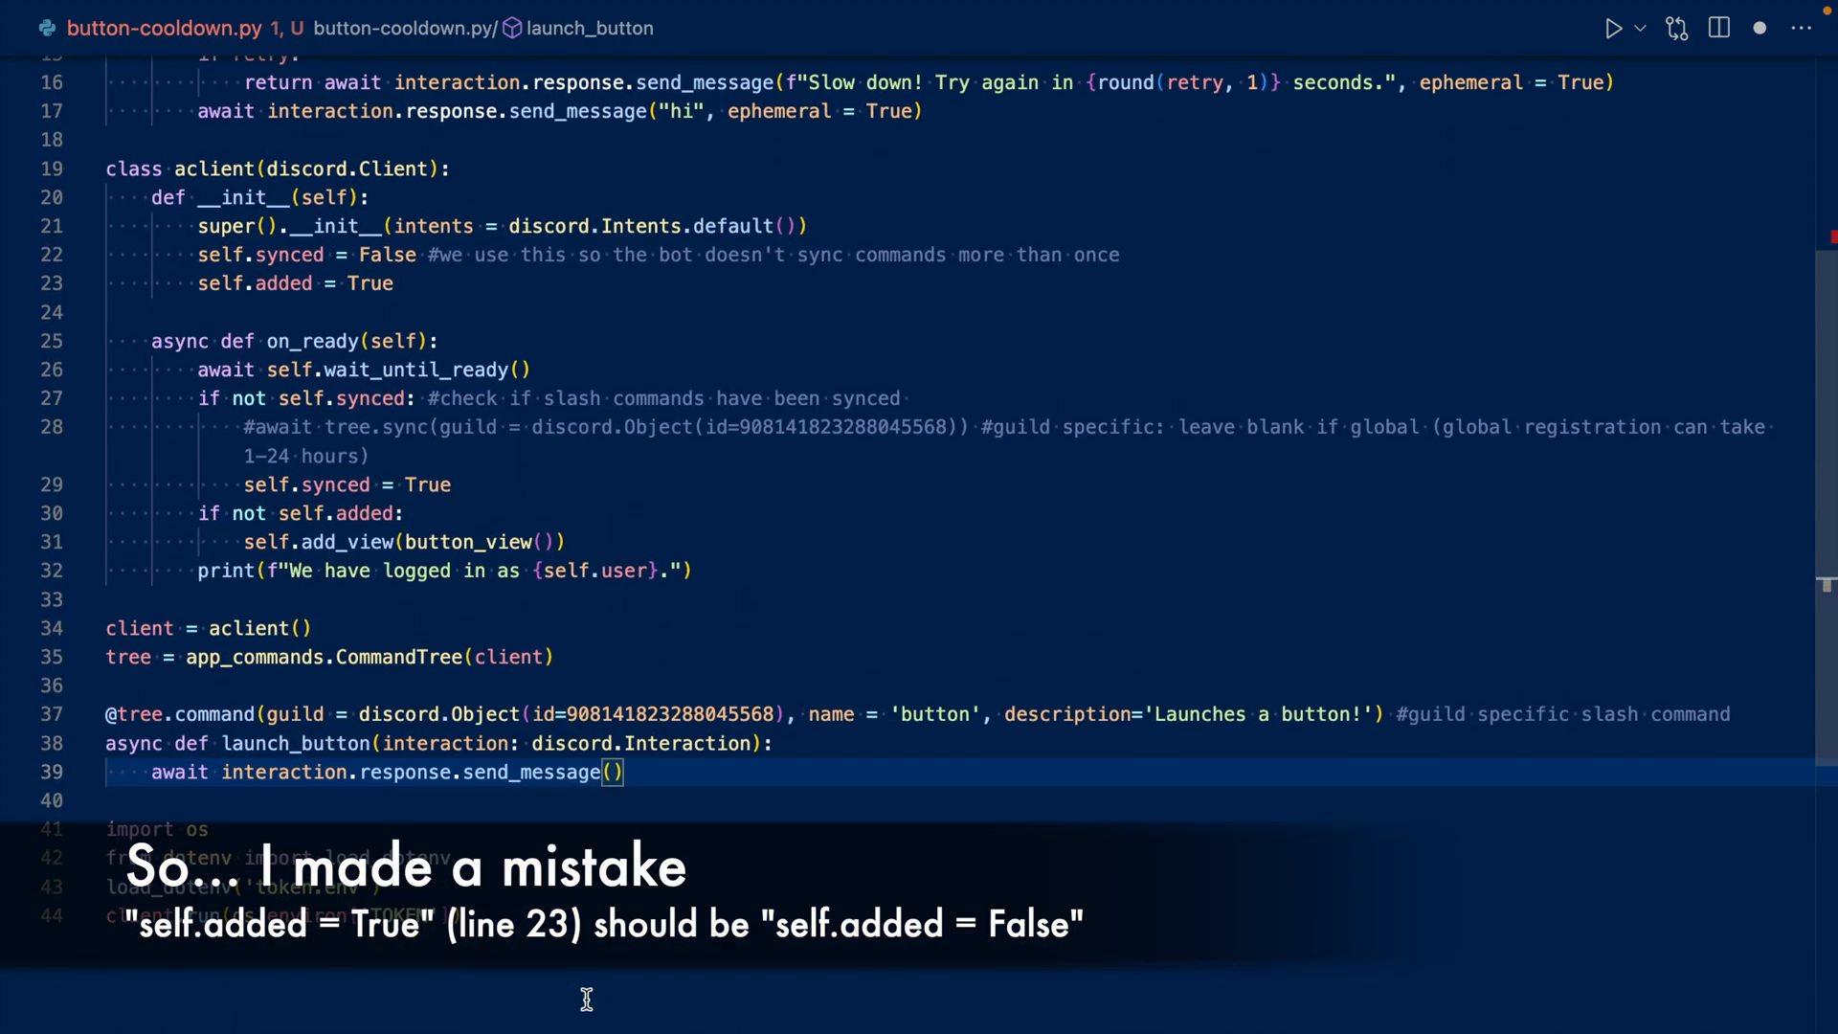
Pass view=button_view() to send_message in the launch_button command.
scroll("down", 3)
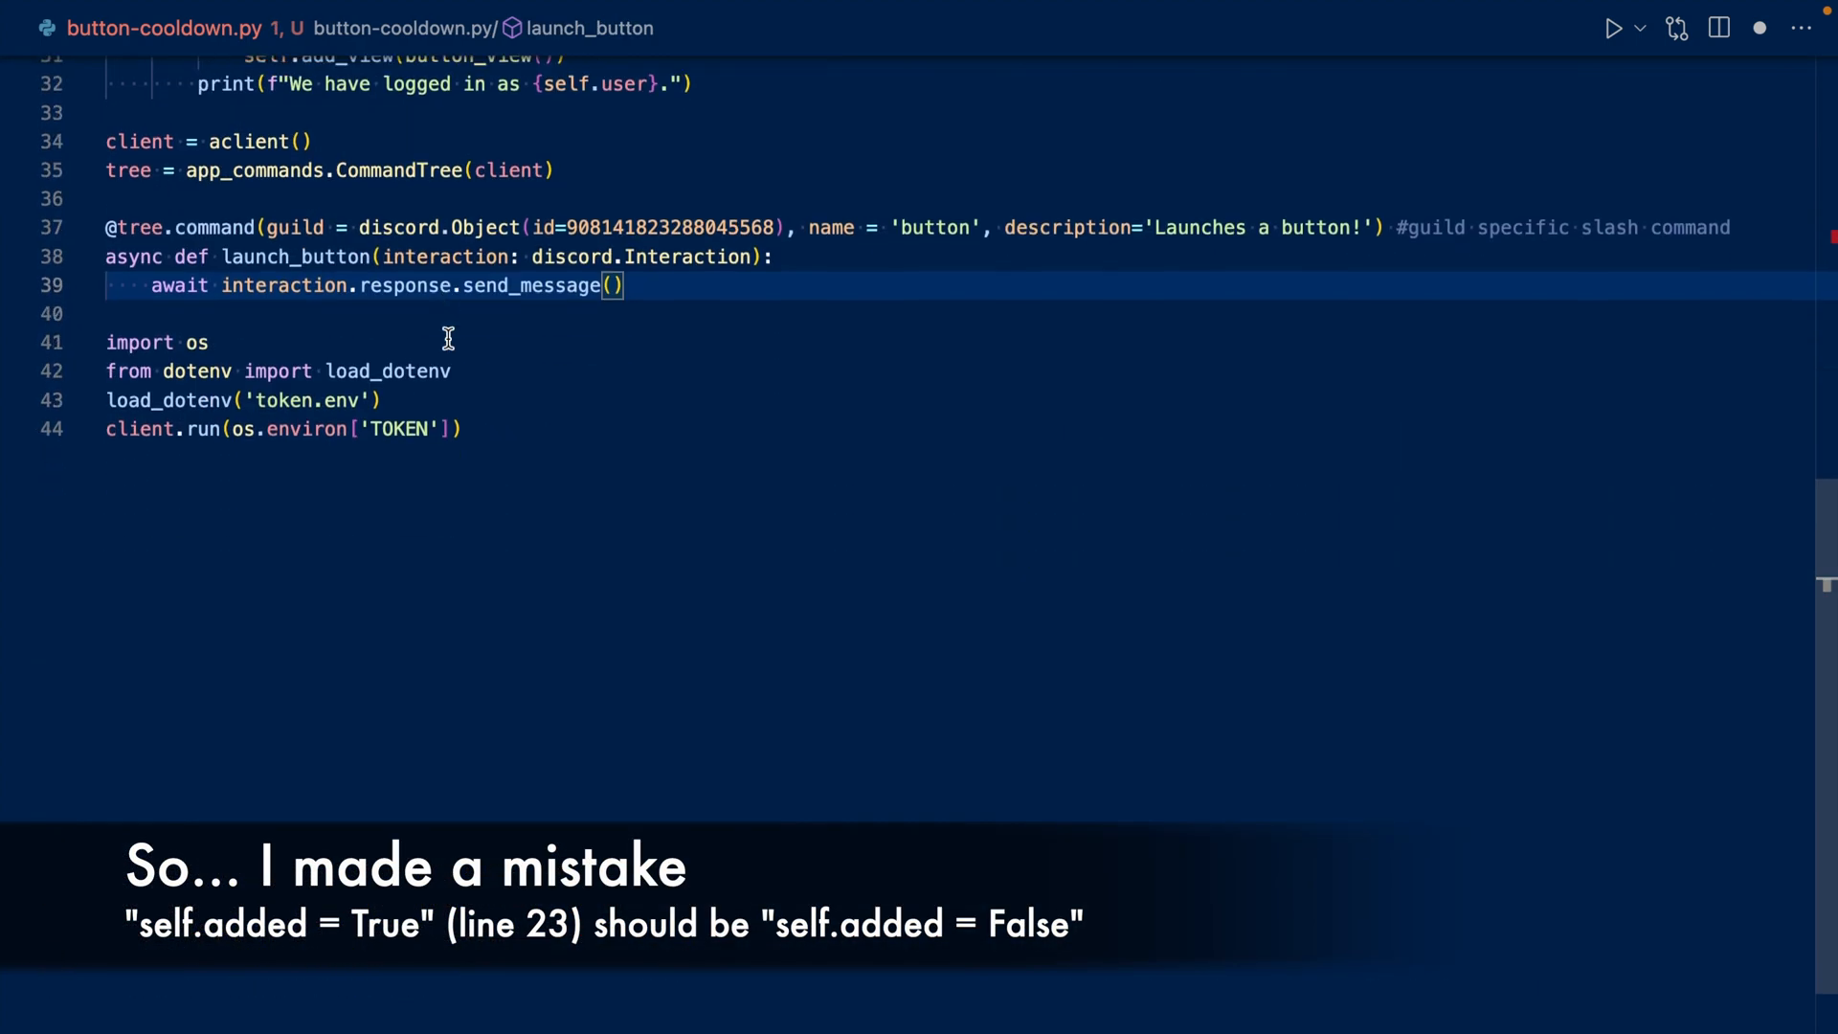
type("view = bu")
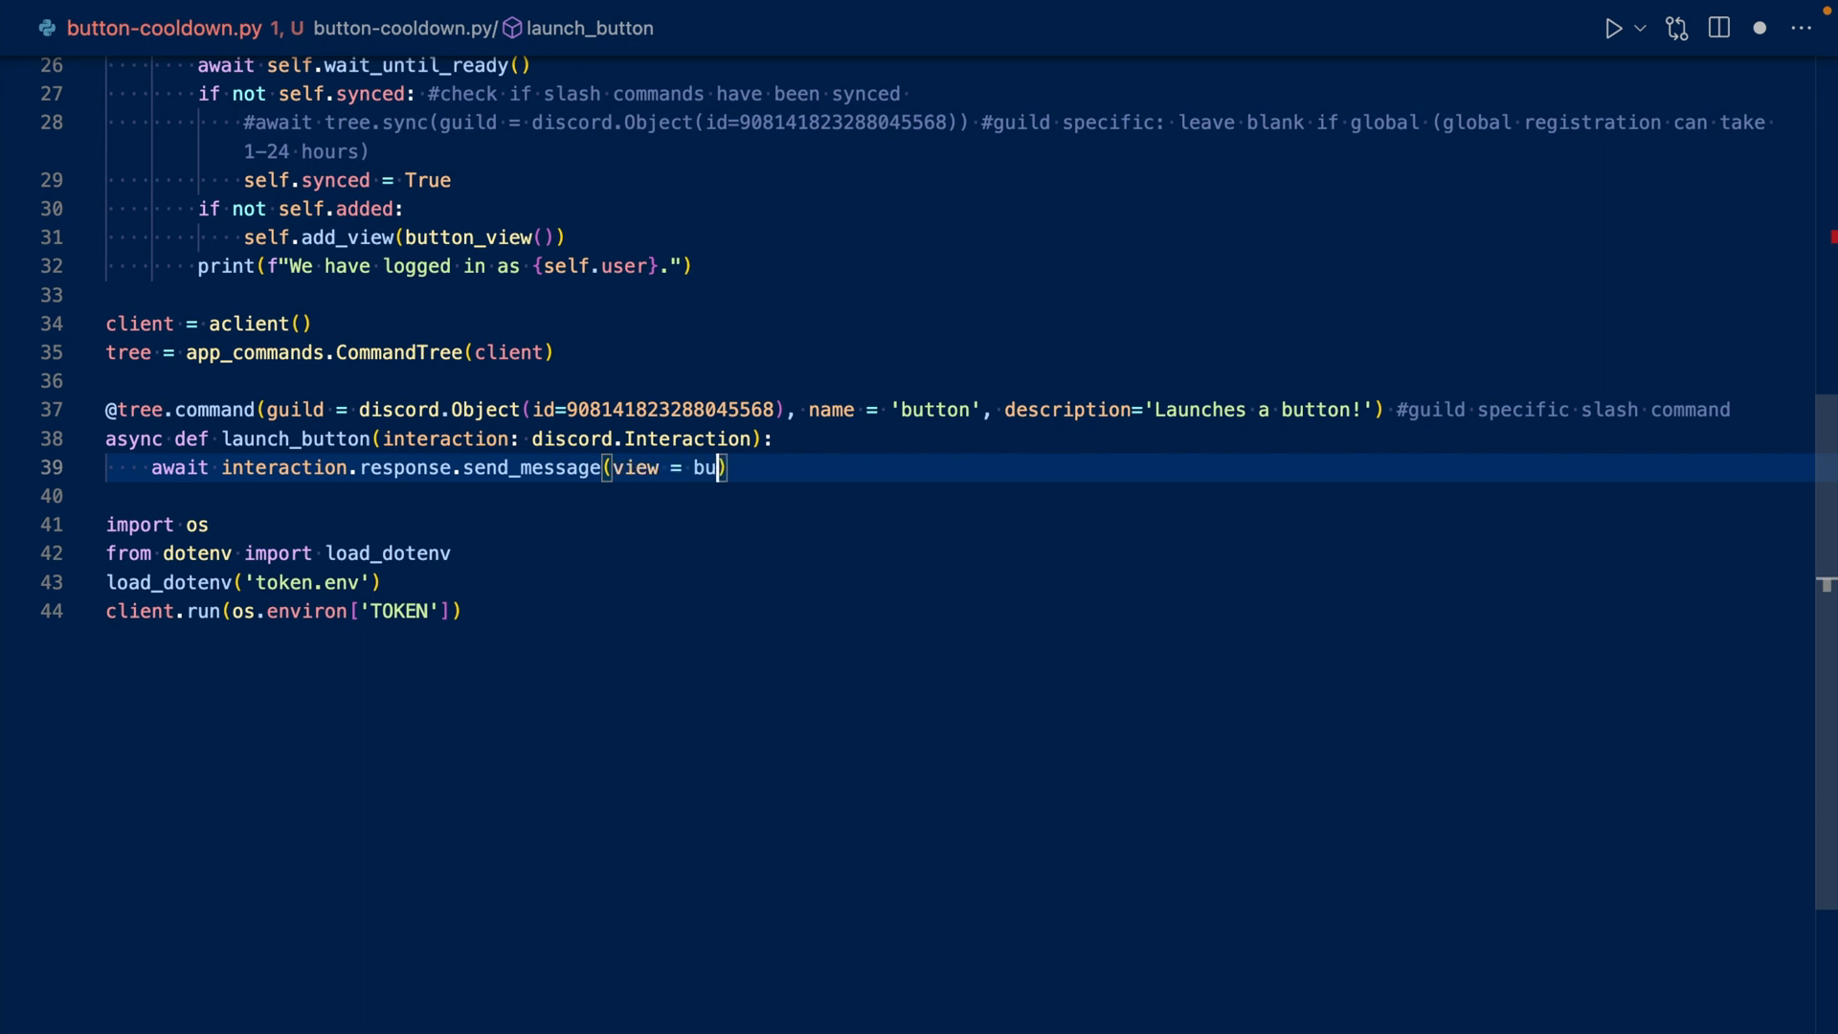
type("tton_view())")
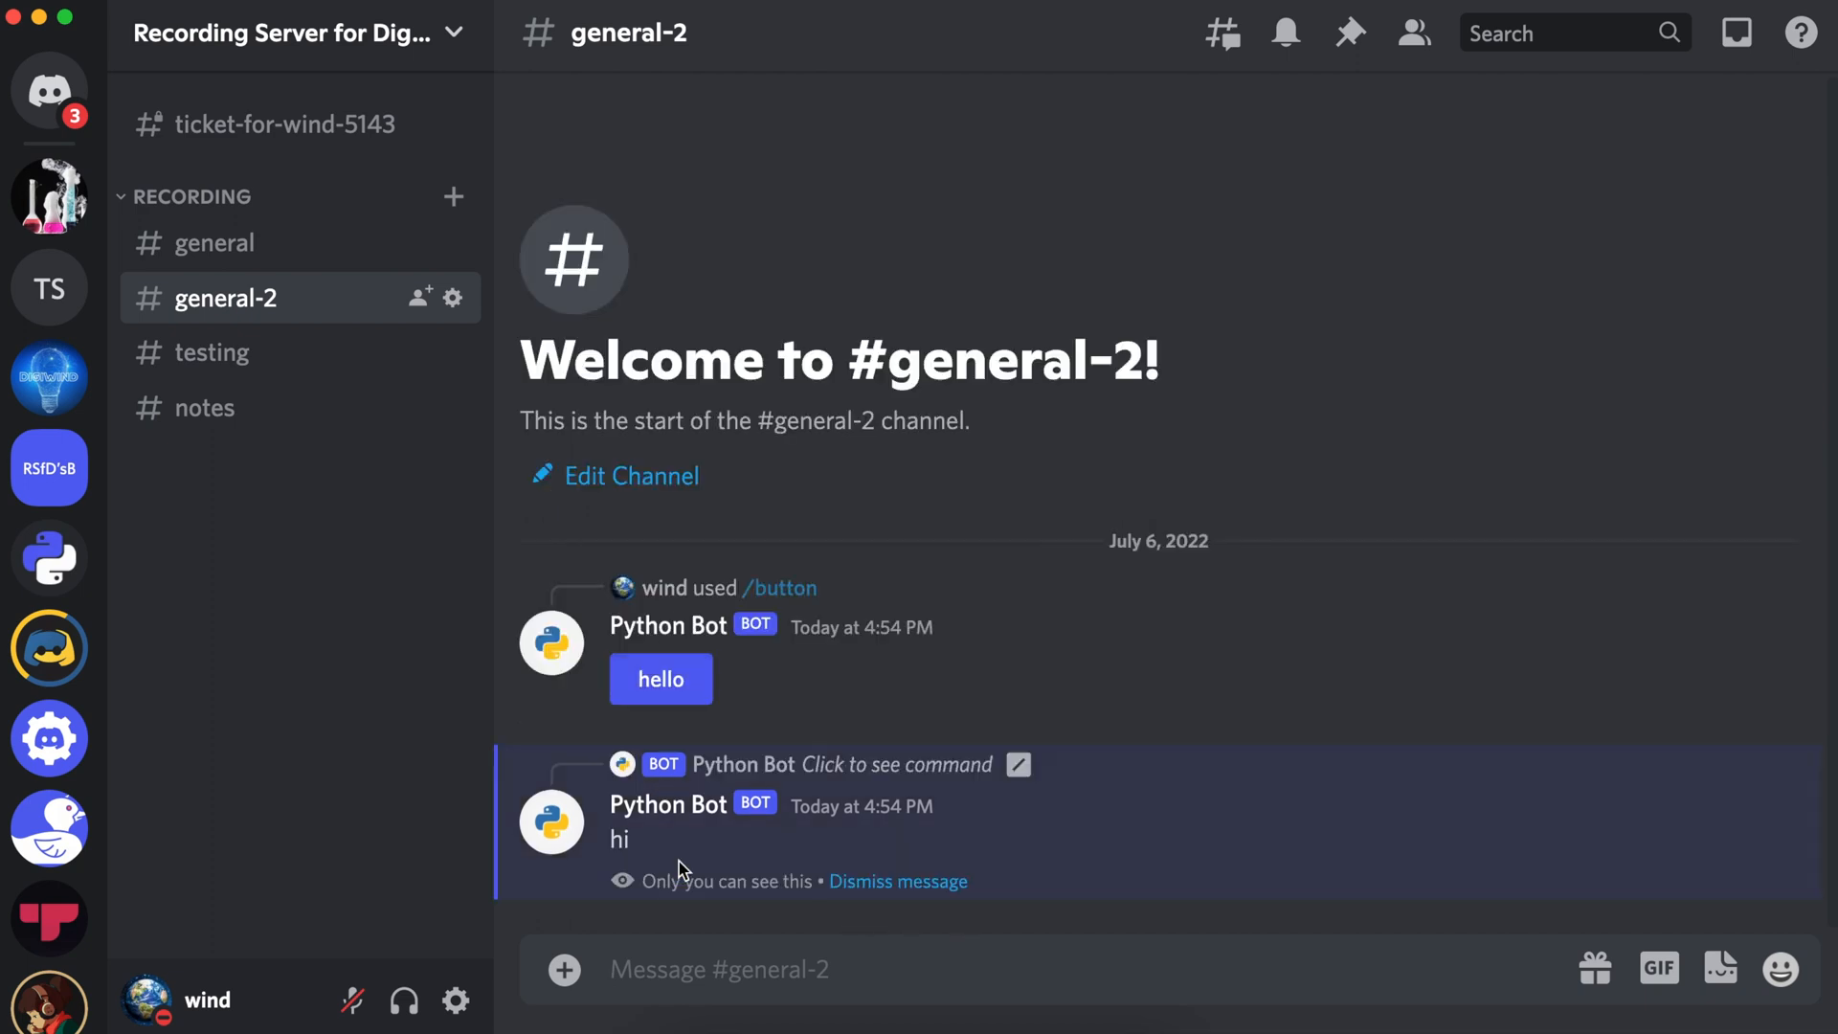
Press 'hello' twice more, getting 'Slow down! Try again in 57.5 seconds.'.
left_click(659, 678)
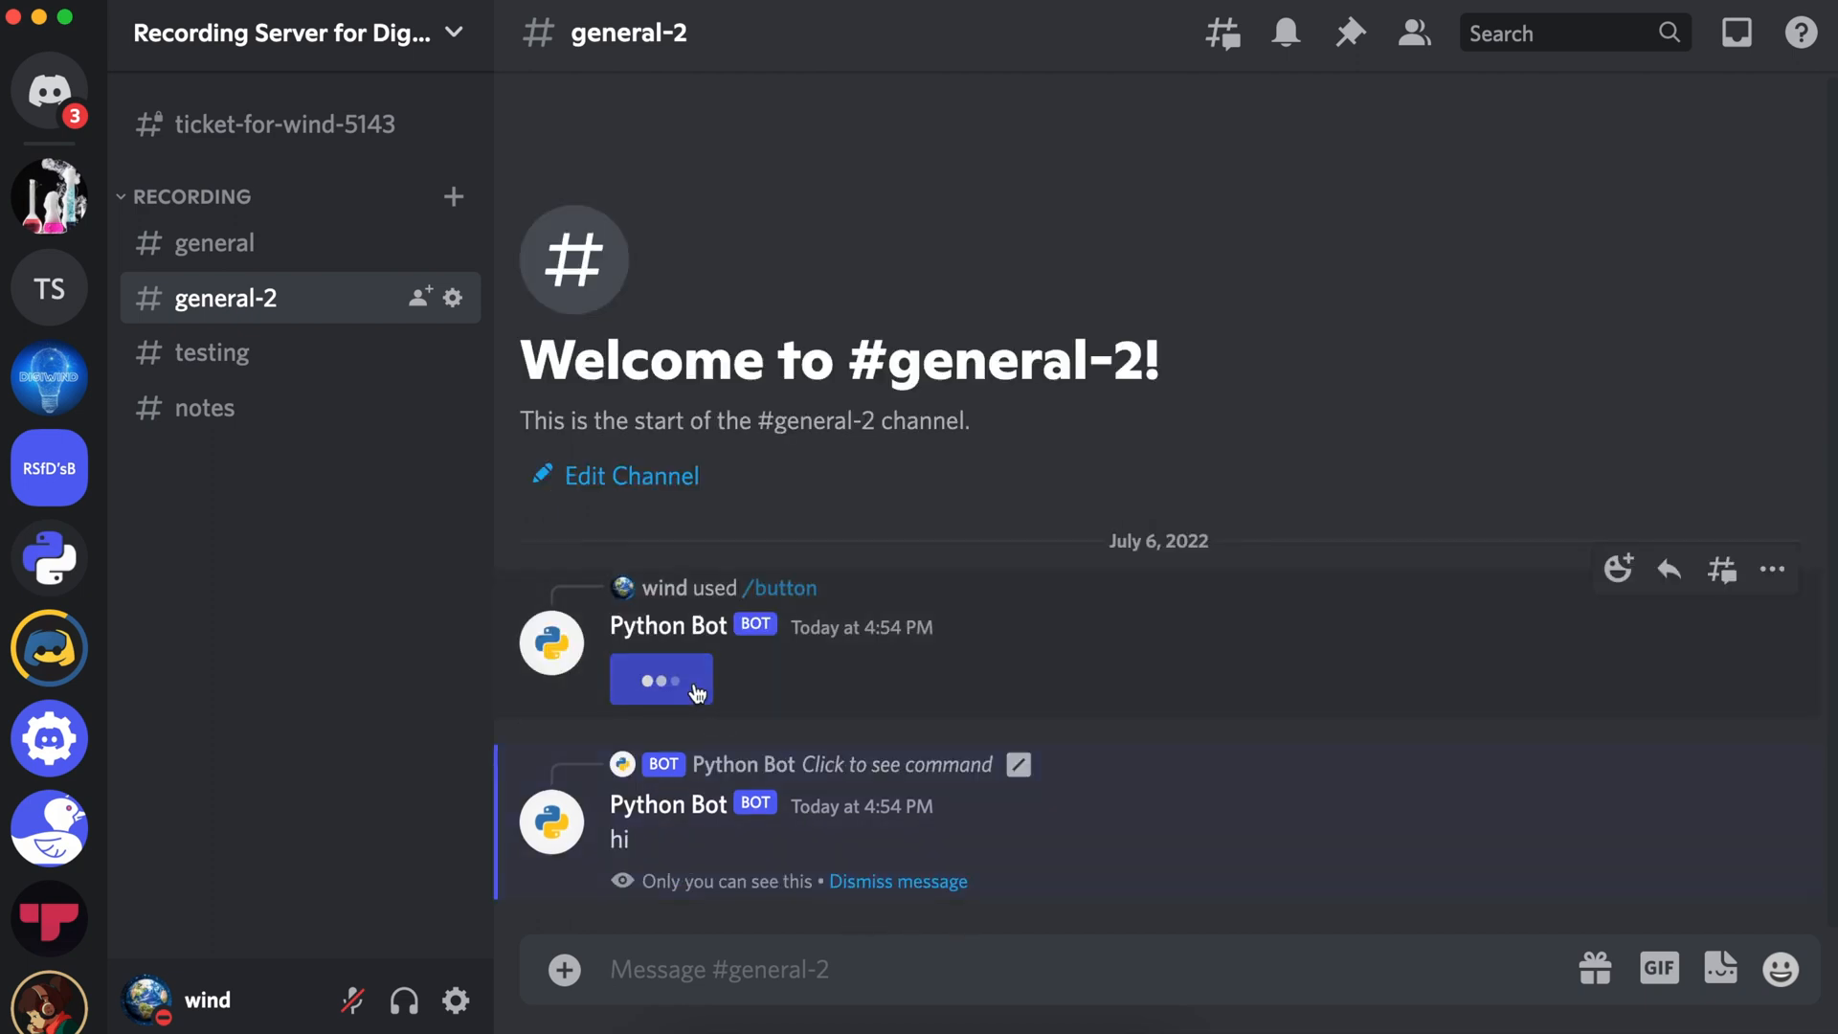
left_click(659, 679)
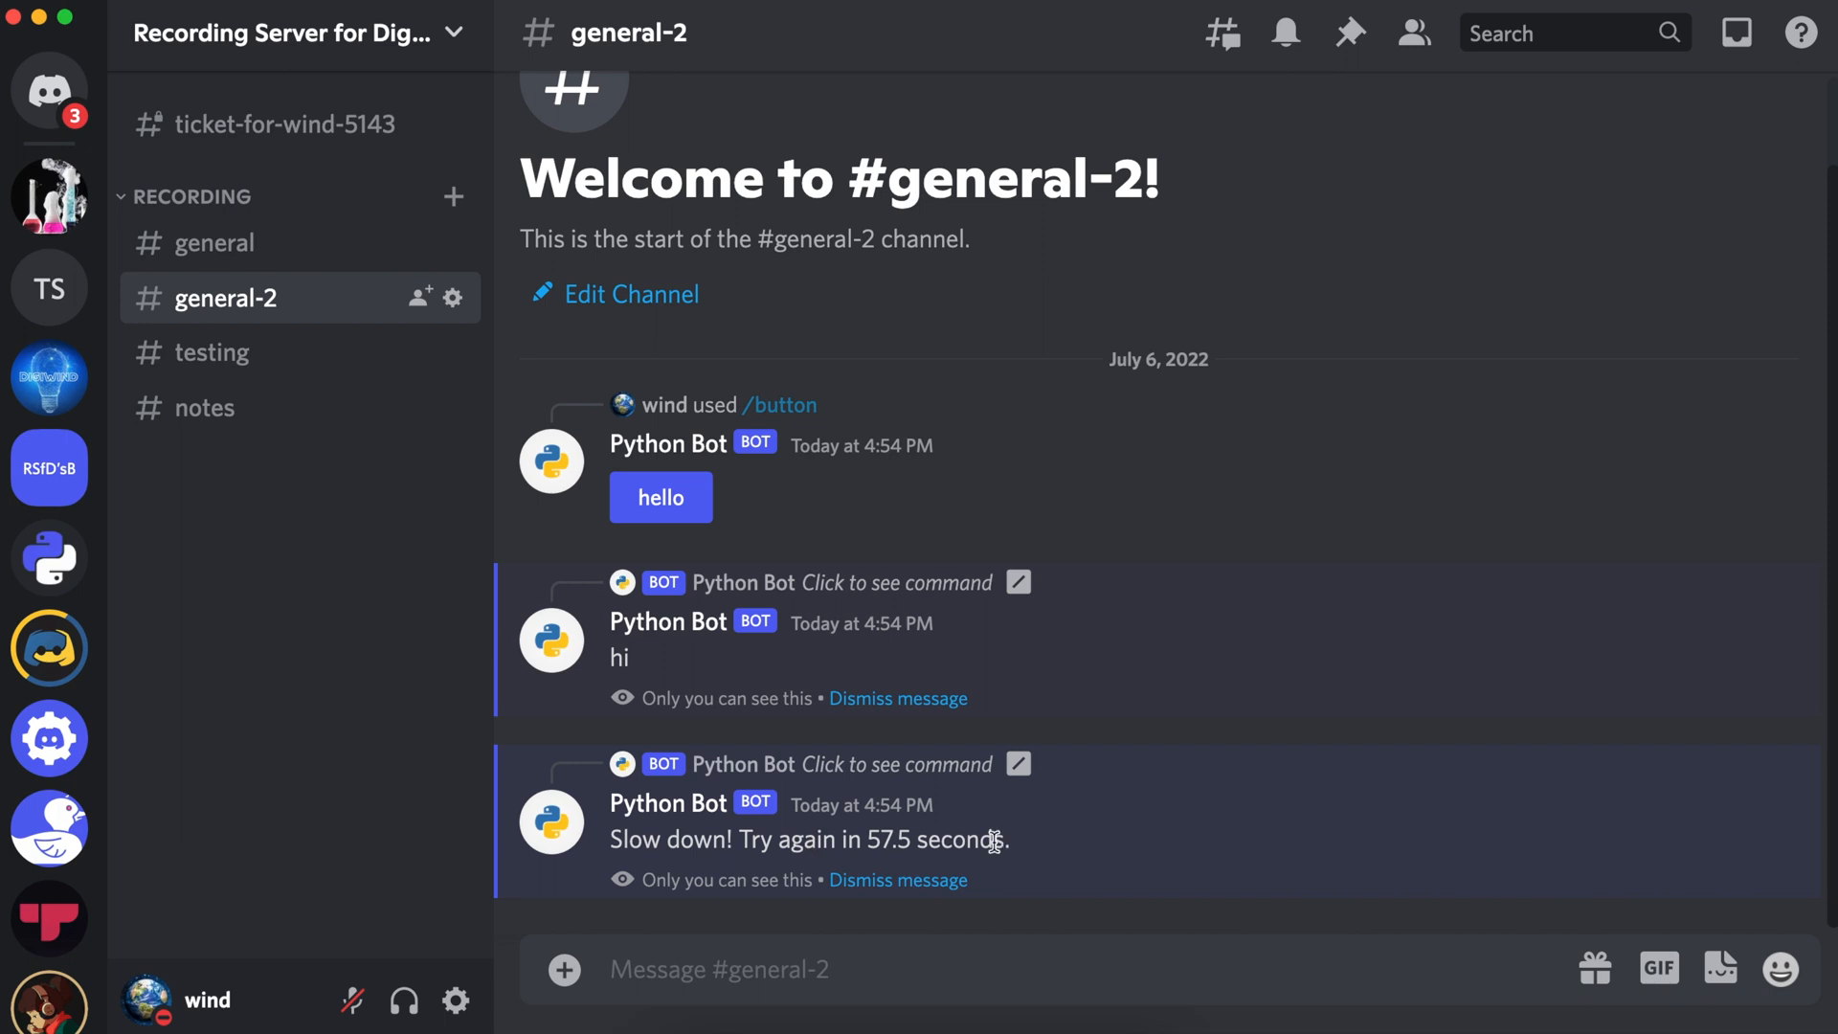